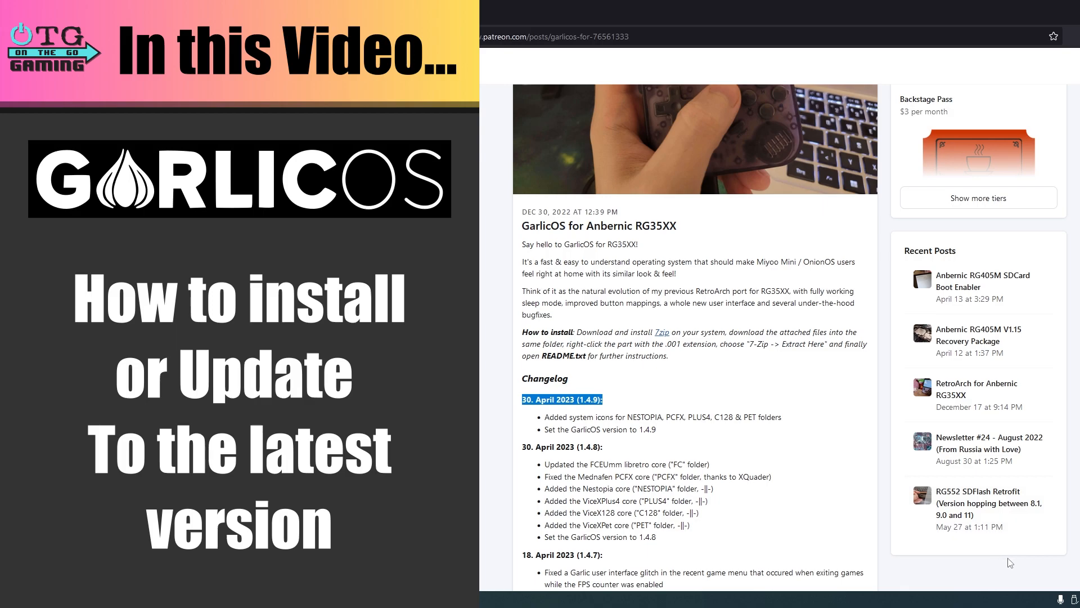
pyautogui.moveTo(1033, 566)
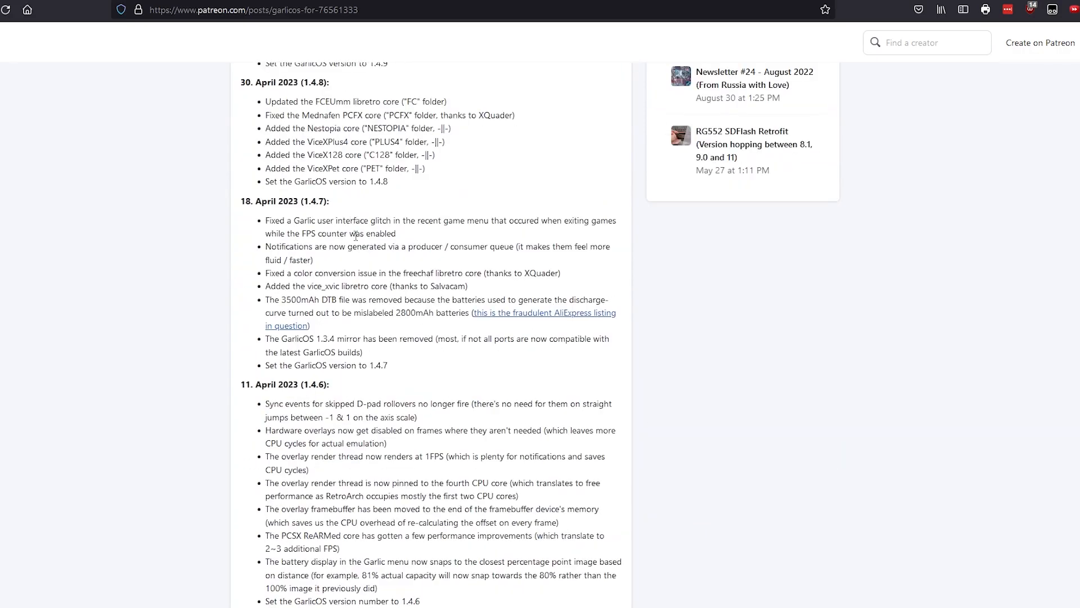
# Review the 7-Zip download page, then switch to the Win32 Disk Imager page.
pyautogui.scroll(-3)
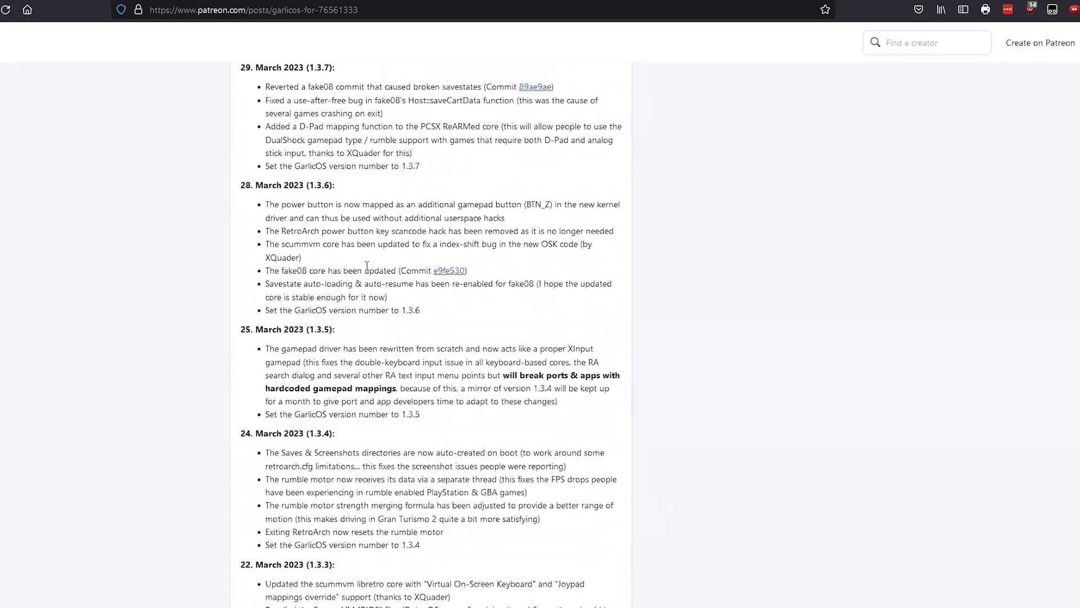
pyautogui.scroll(-3)
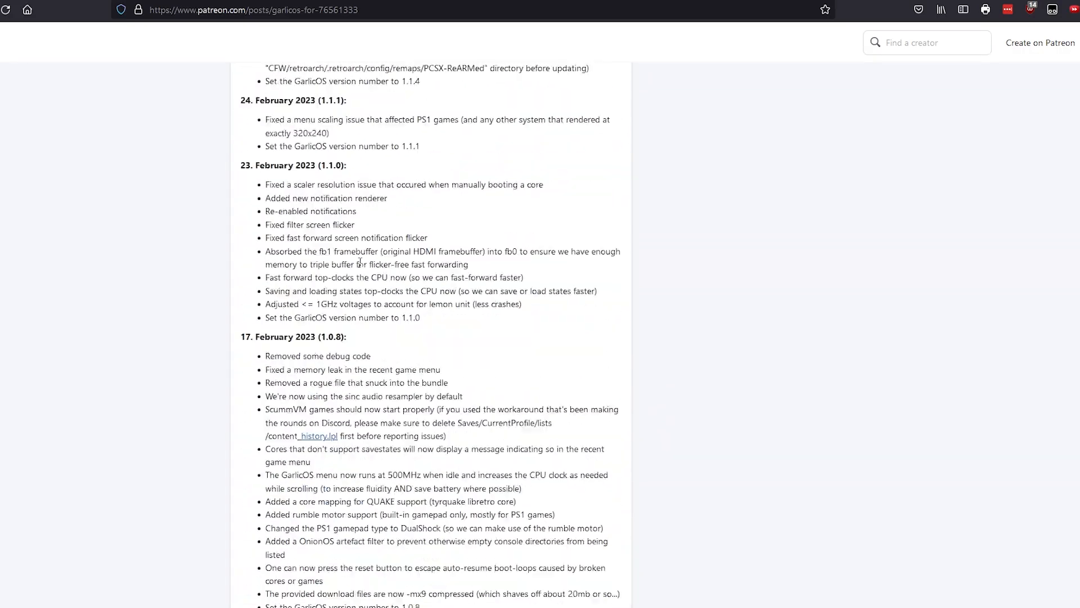
pyautogui.scroll(-3)
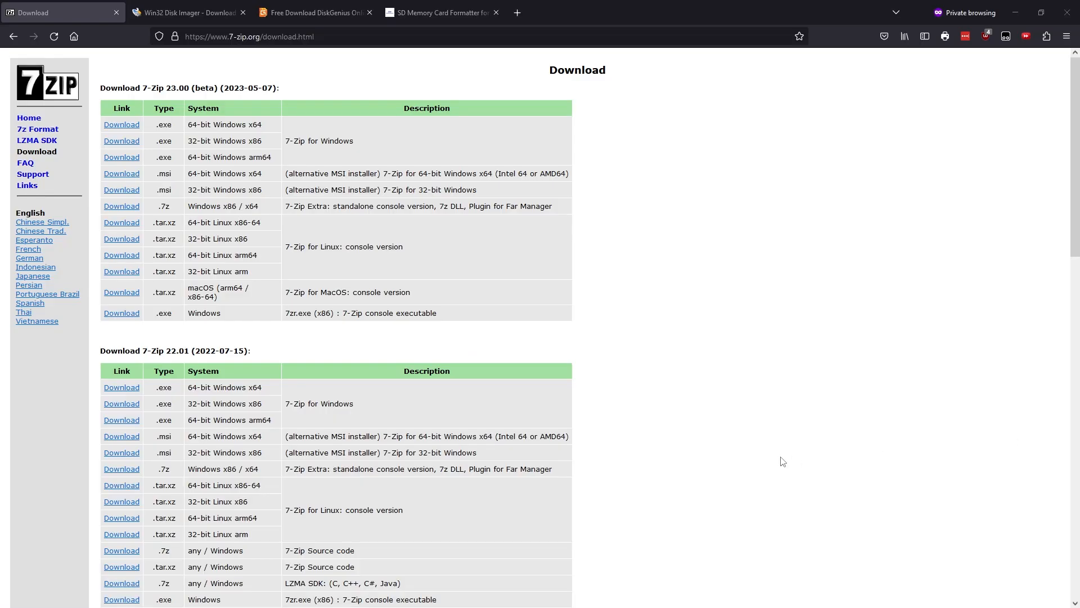
pyautogui.moveTo(76, 5)
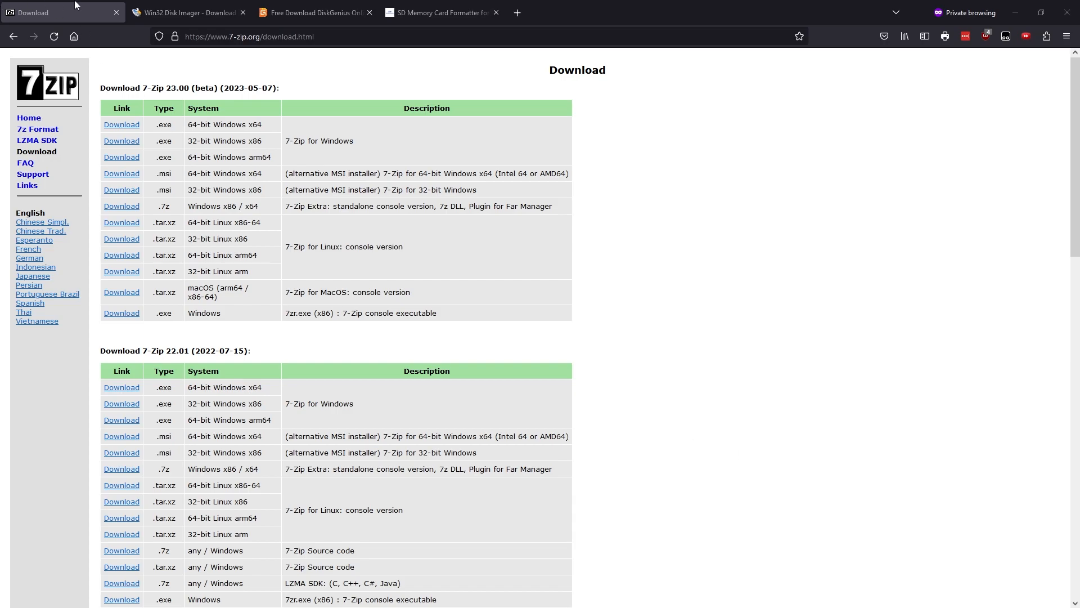
pyautogui.click(185, 12)
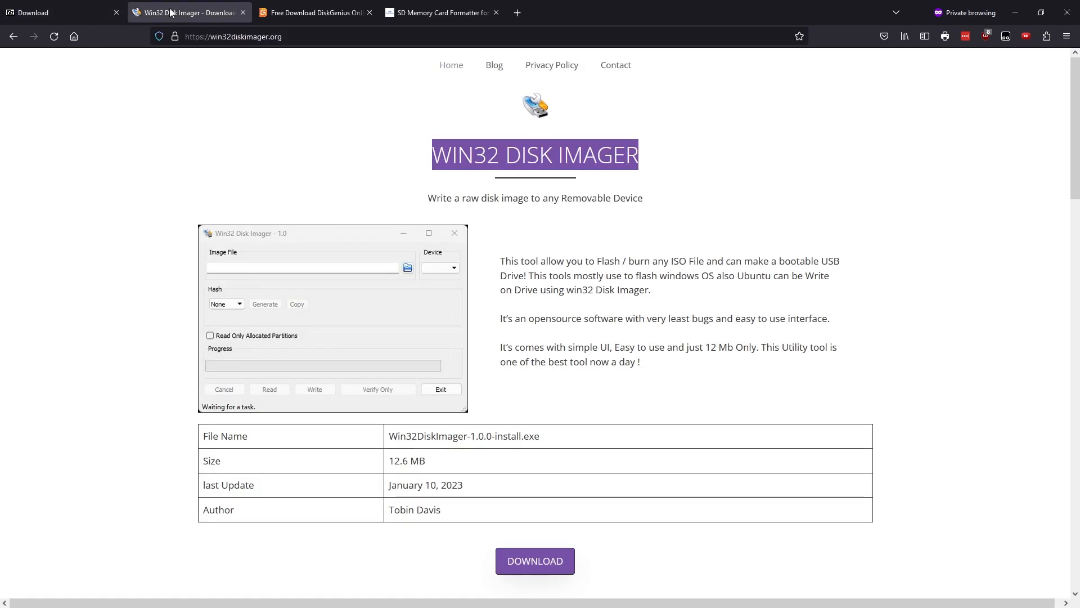
# Look over the DiskGenius page and land on the SD Memory Card Formatter download page.
pyautogui.click(314, 12)
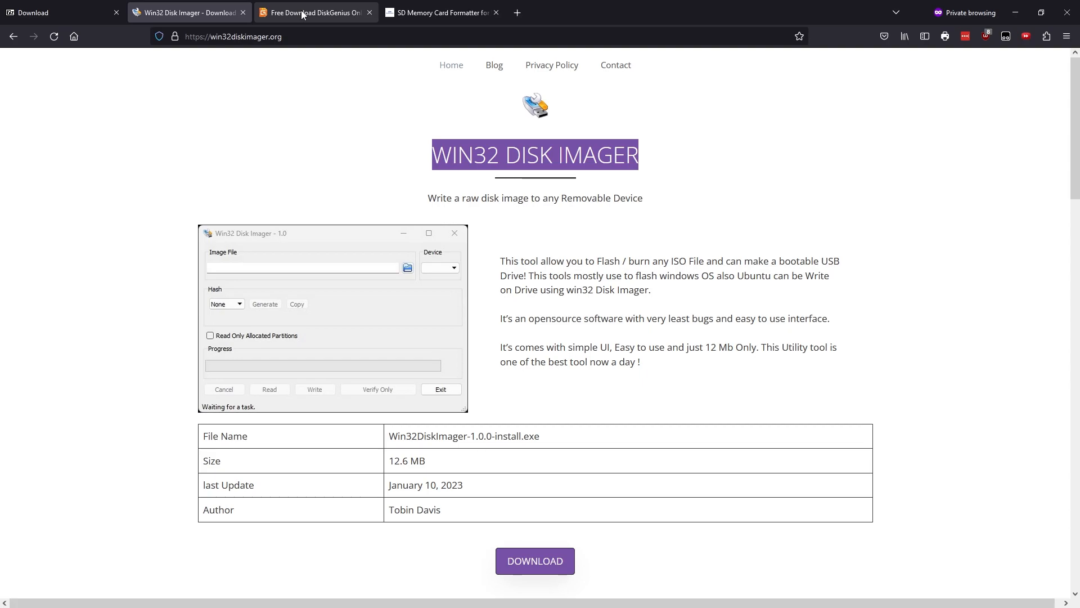
pyautogui.click(314, 12)
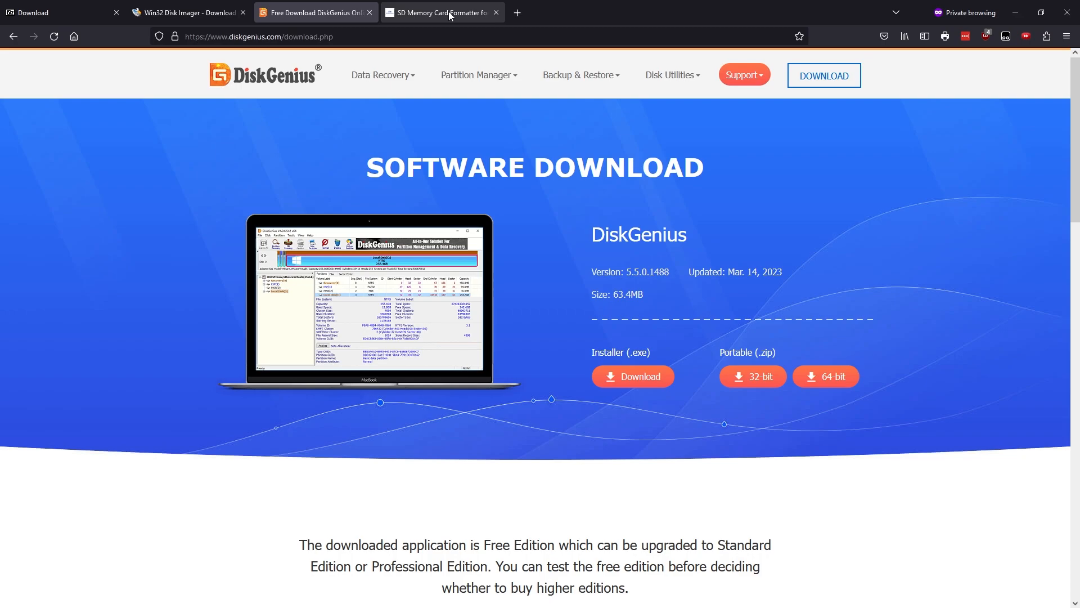
pyautogui.click(442, 13)
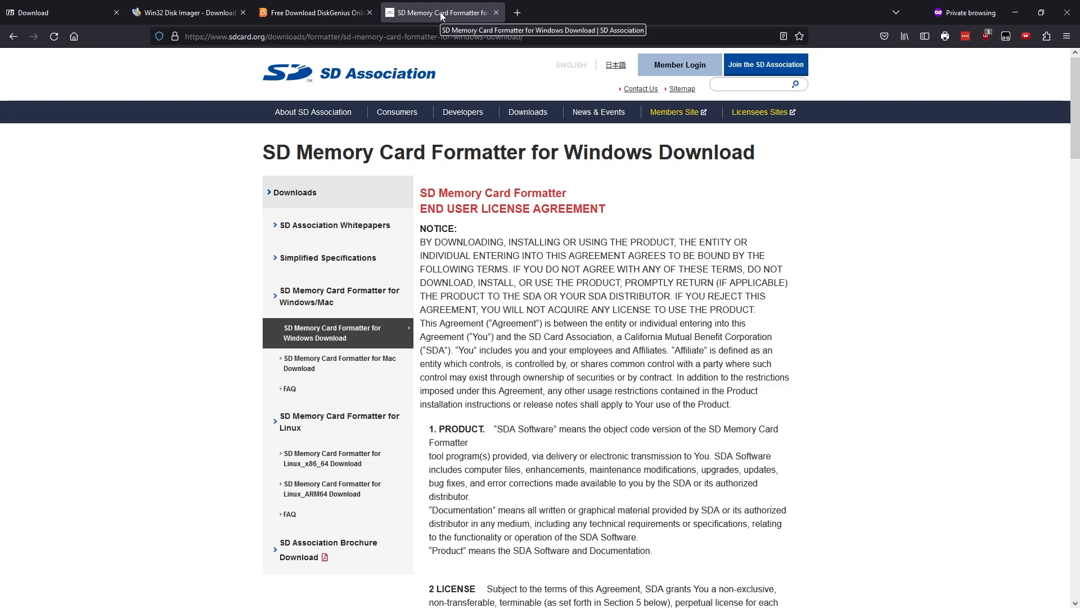
pyautogui.moveTo(956, 222)
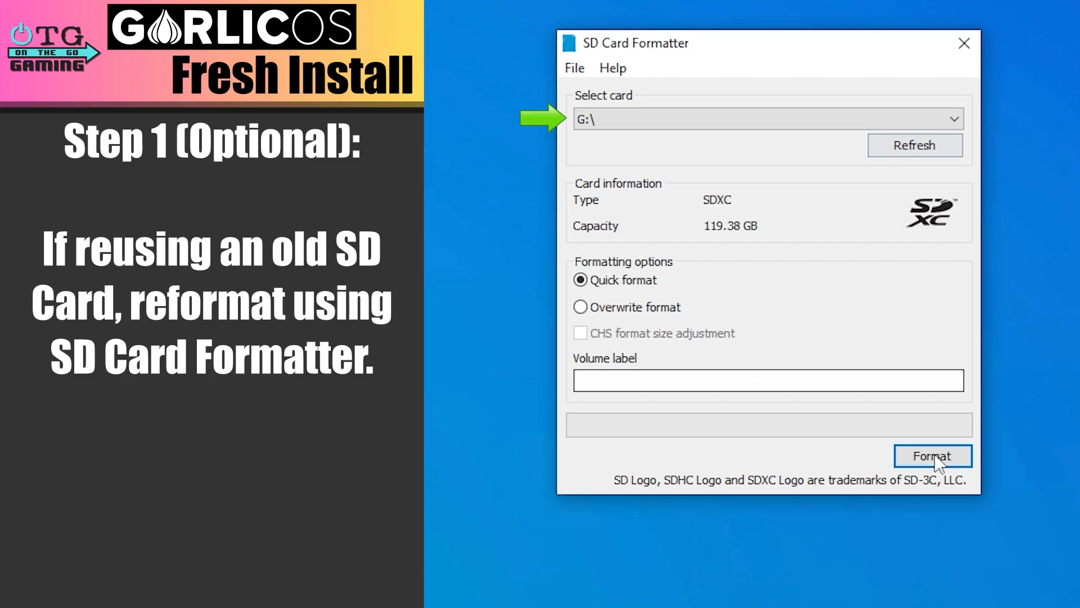
# Start the quick format of the 119 GB SDXC card at G:.
pyautogui.click(932, 456)
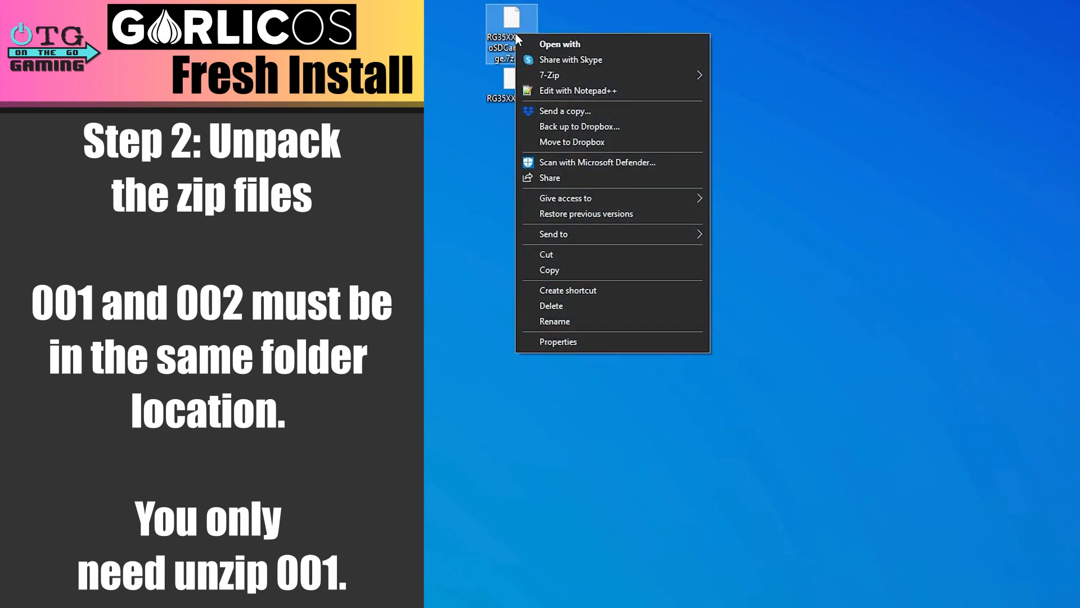
pyautogui.moveTo(549, 76)
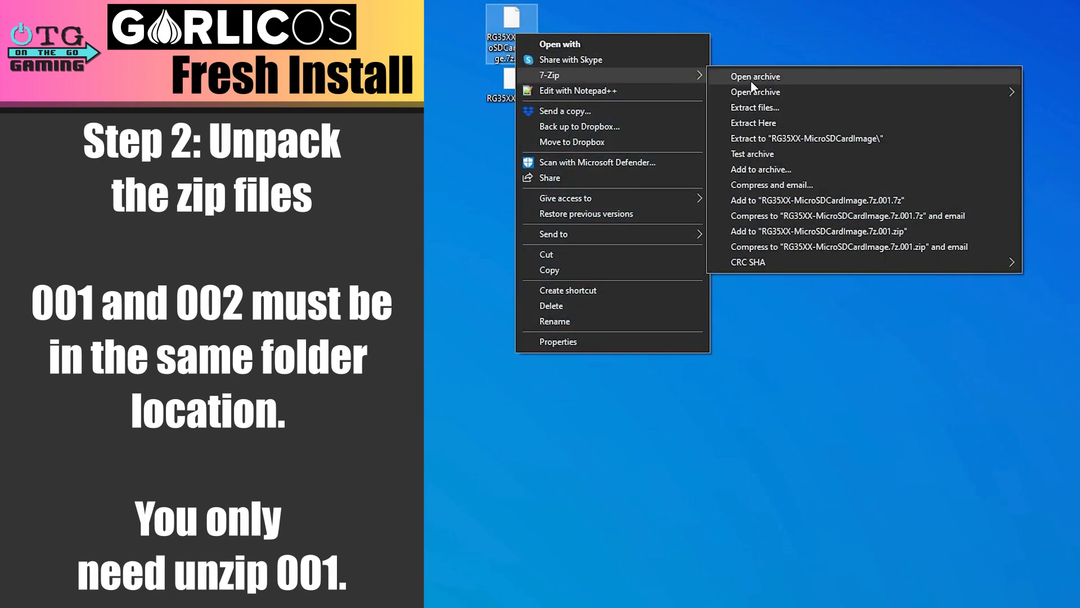
pyautogui.moveTo(779, 131)
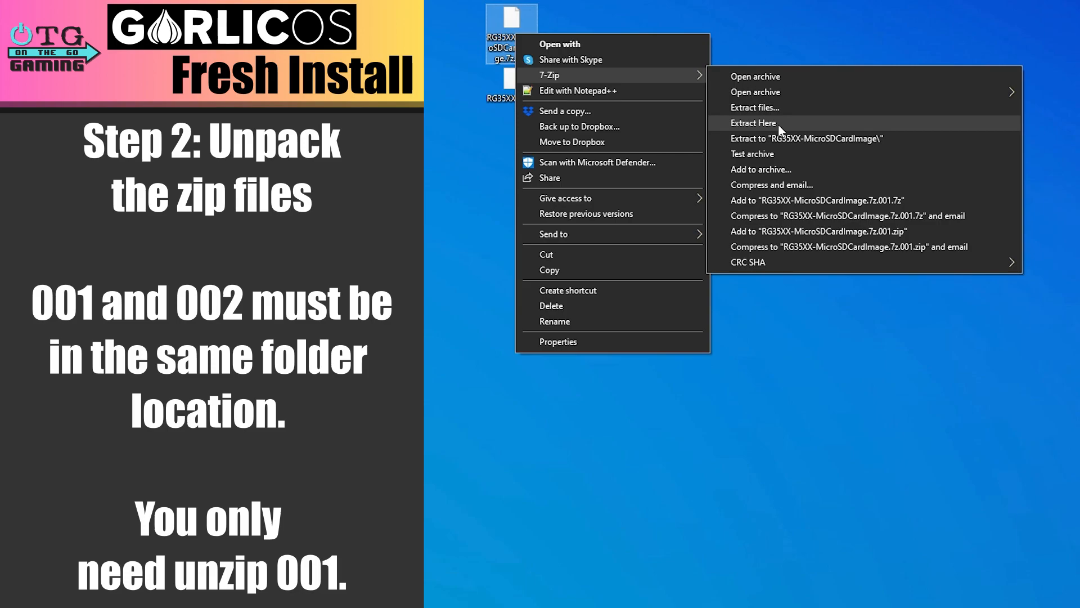
# Extract the split RG35XX archive here so garlic.img and README.txt land on the desktop.
pyautogui.click(753, 123)
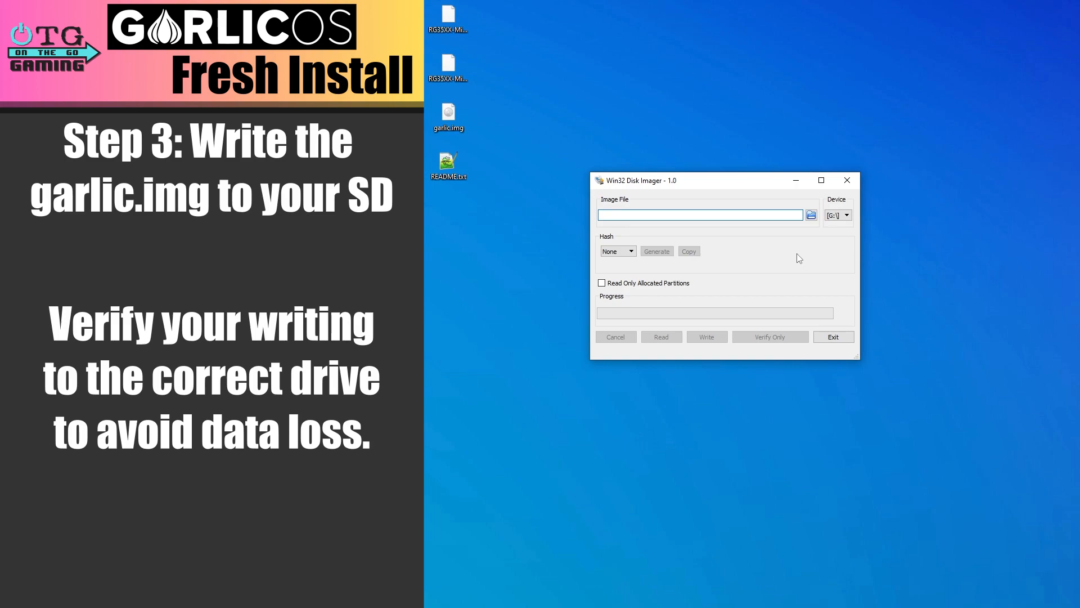
# Select device G: and choose Desktop\garlic.img as the image to write.
pyautogui.click(847, 214)
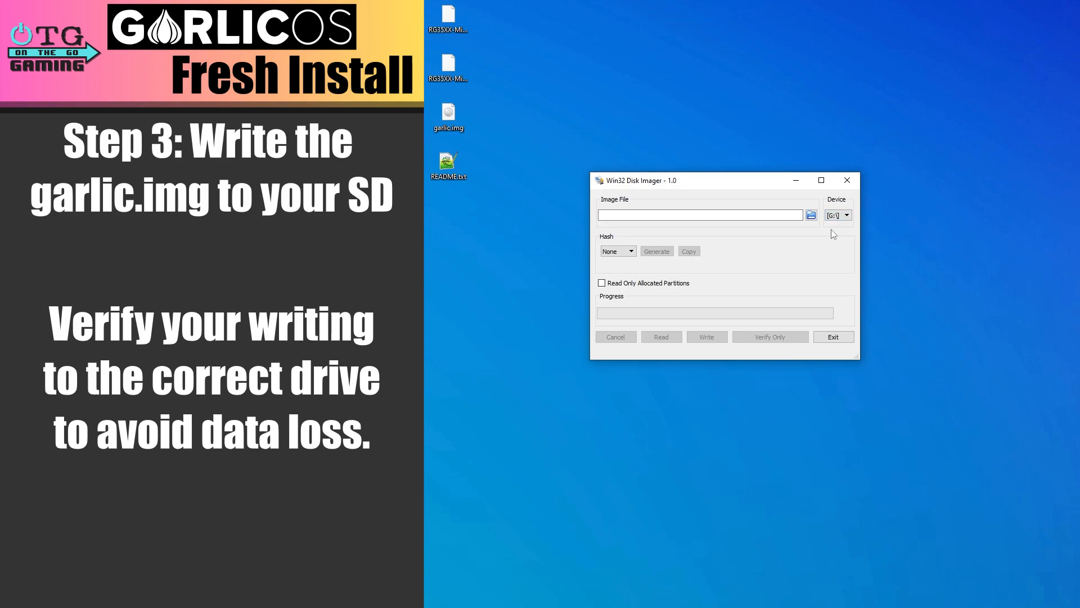
pyautogui.click(810, 213)
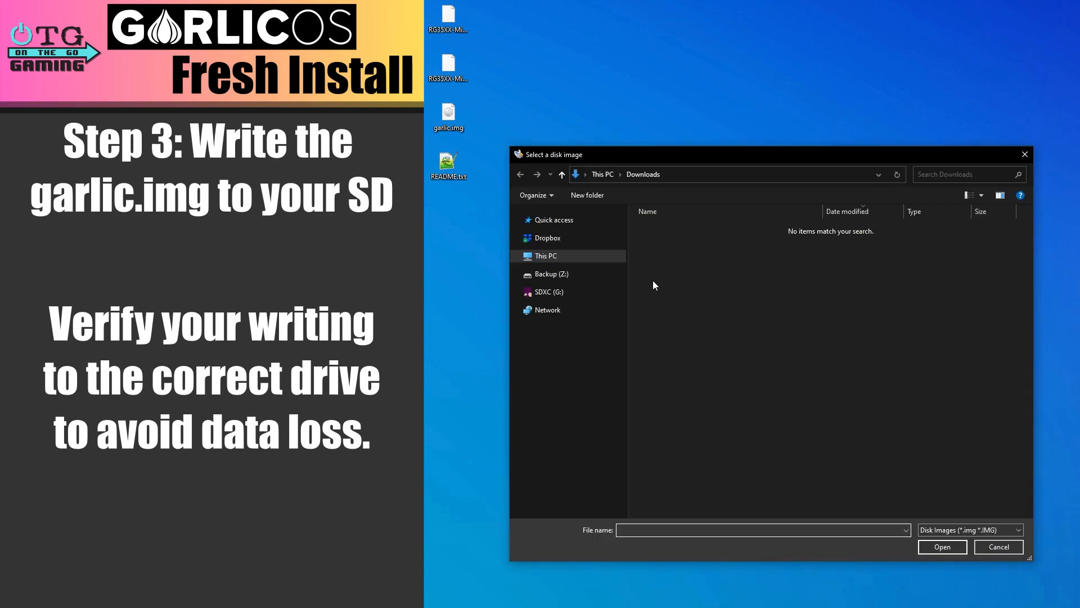
pyautogui.click(546, 255)
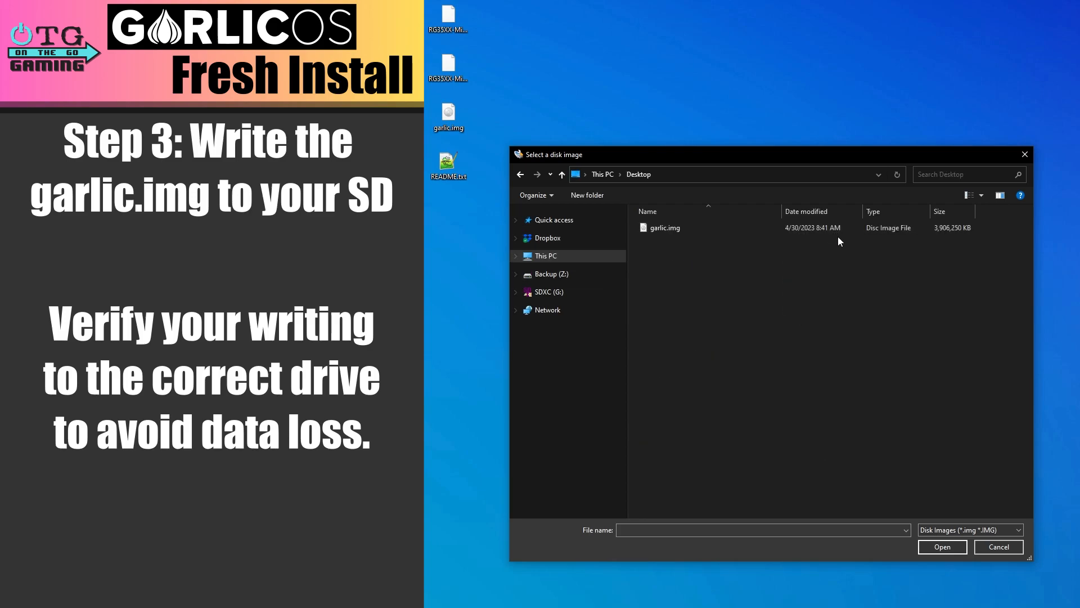
pyautogui.click(664, 228)
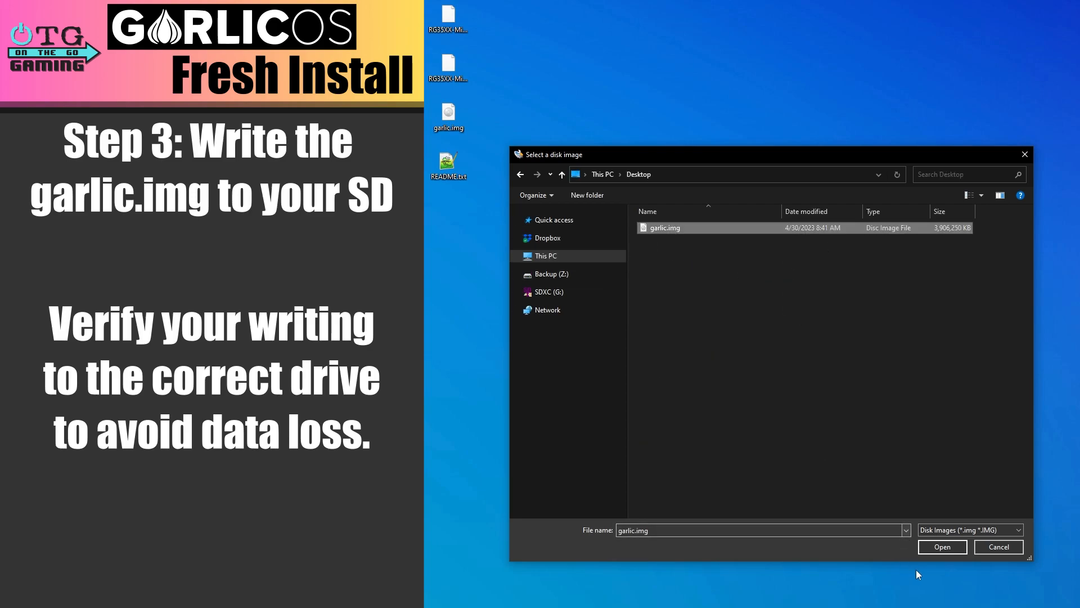
pyautogui.click(941, 546)
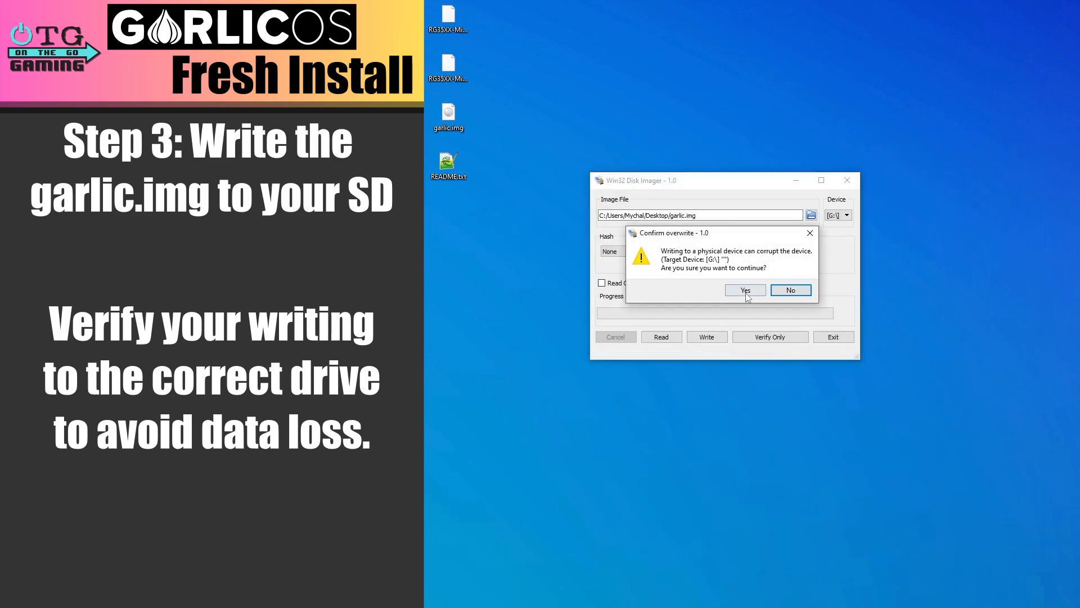
# Write garlic.img to the card, acknowledge completion and decline formatting drive H:.
pyautogui.click(743, 289)
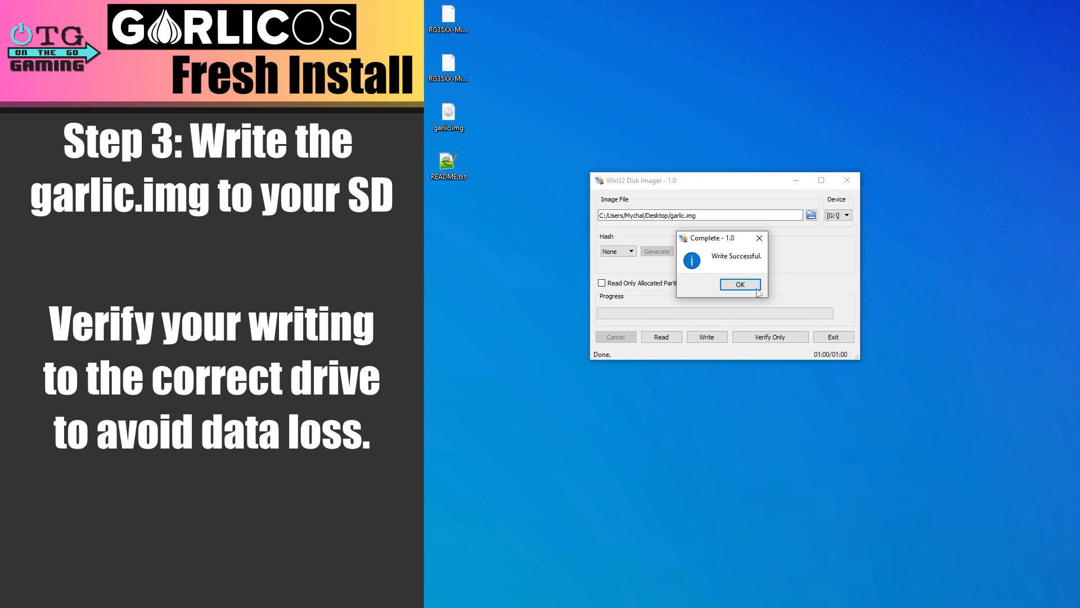
pyautogui.click(741, 284)
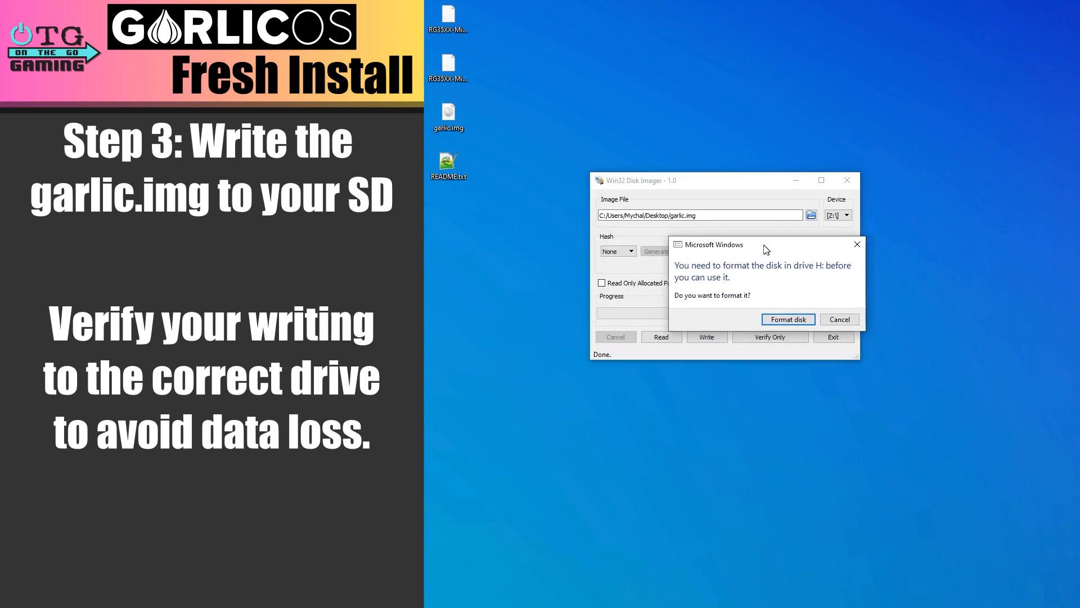
pyautogui.click(839, 318)
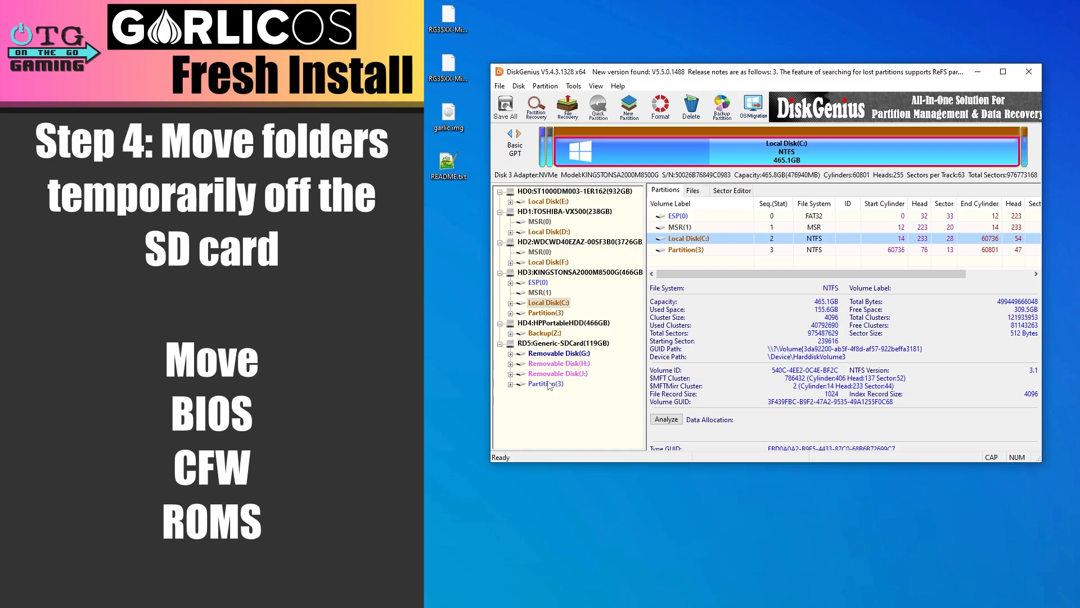
# Assign drive letter I: to the SD card's FAT32 ROMS partition.
pyautogui.click(546, 383)
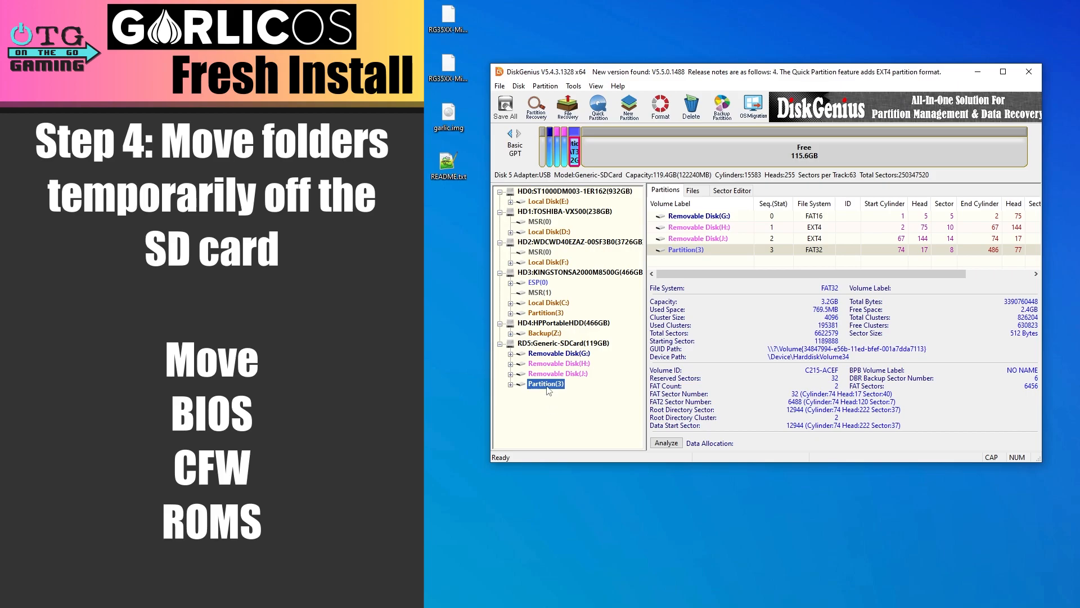
pyautogui.rightClick(546, 384)
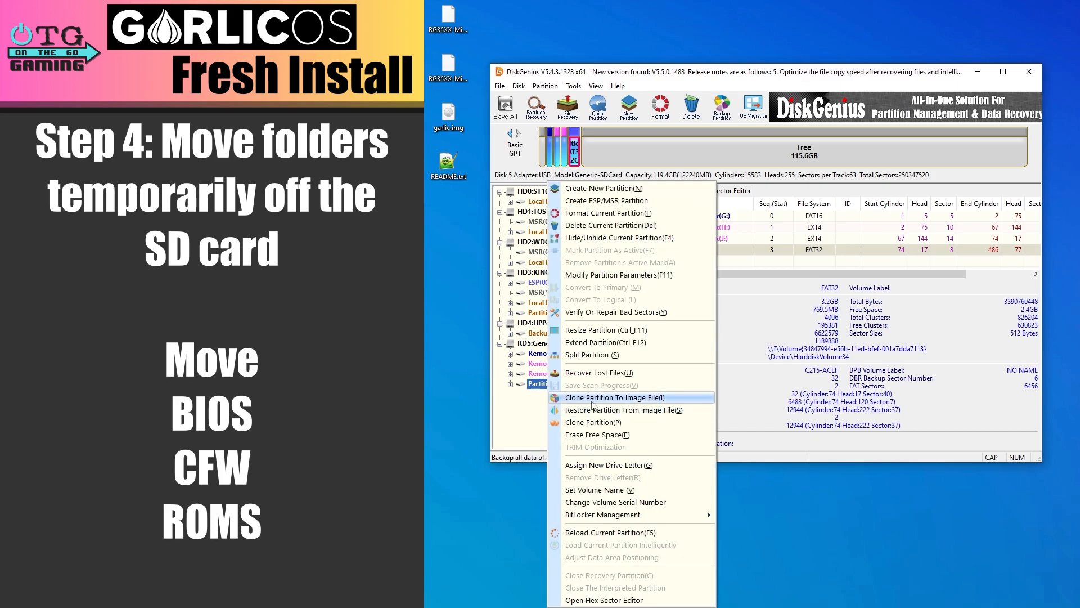
pyautogui.click(609, 465)
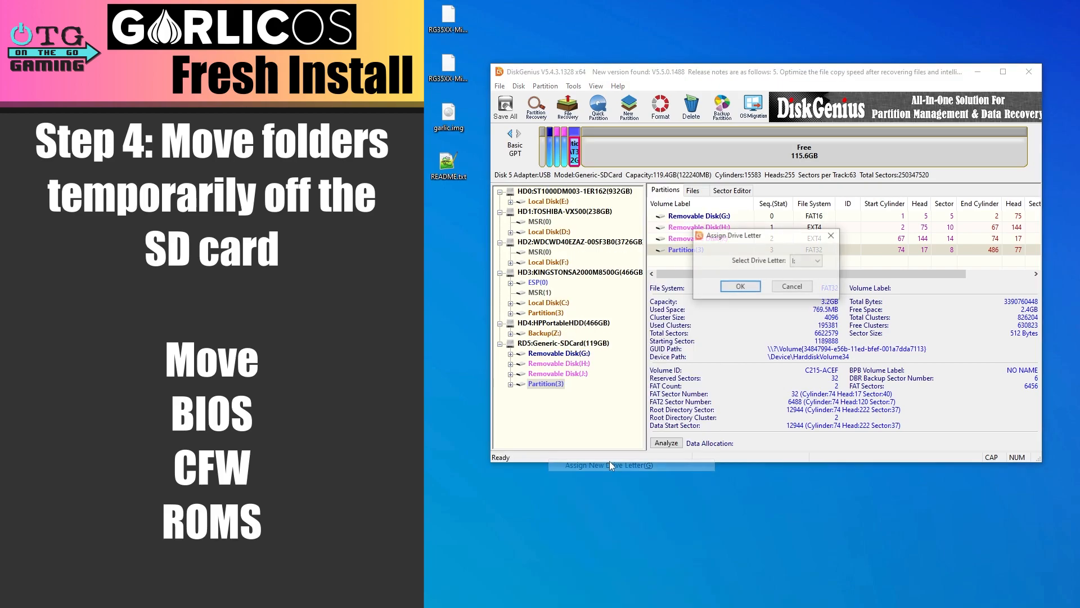
pyautogui.click(740, 286)
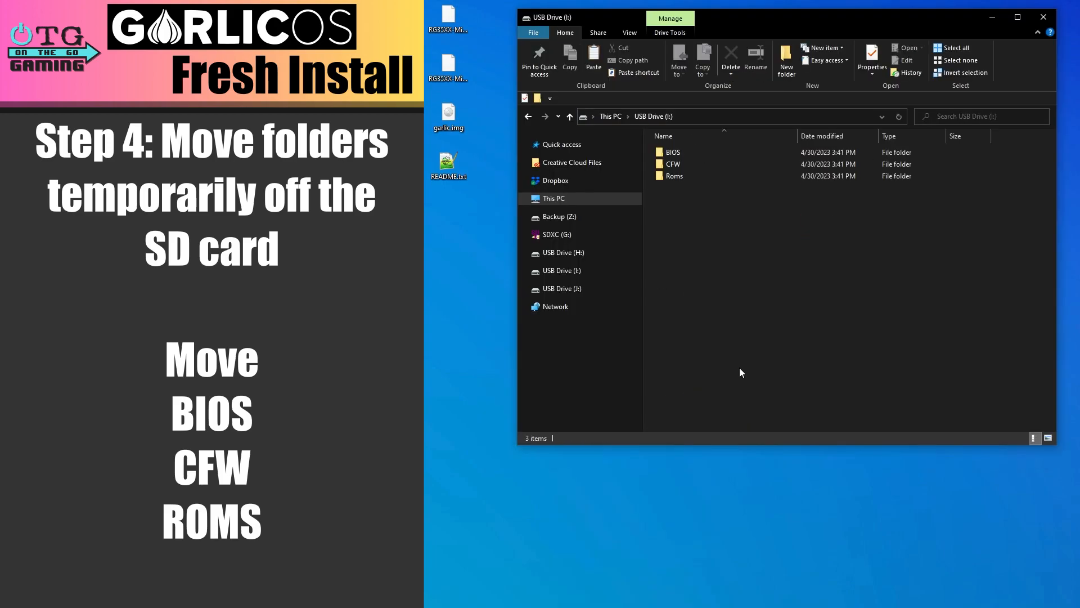
# Drag the BIOS, CFW and Roms folders from USB Drive (I:) onto the desktop.
pyautogui.moveTo(665, 149); pyautogui.dragTo(714, 207)
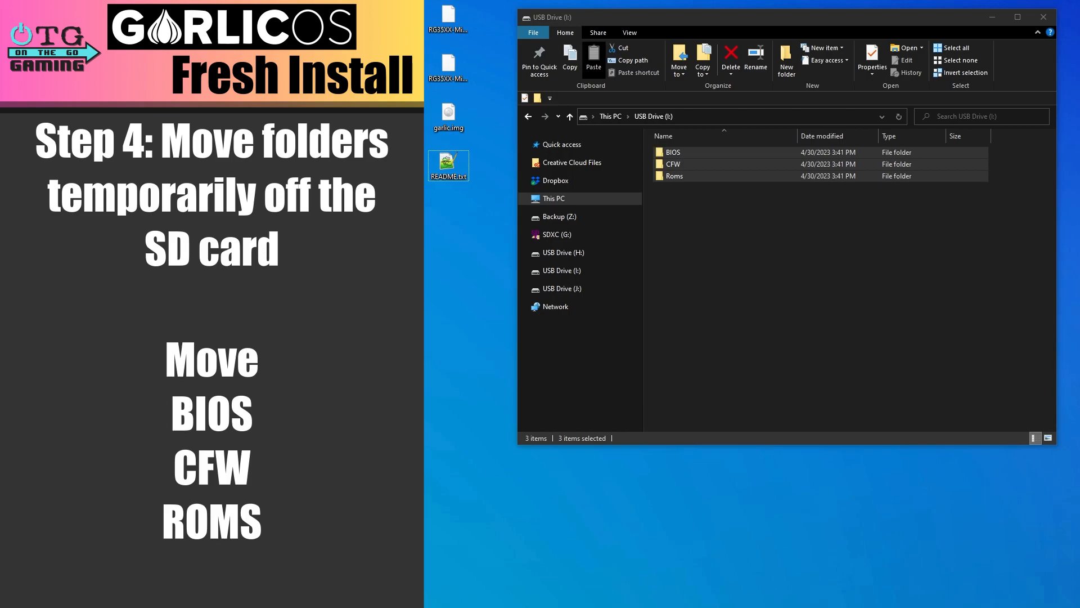
pyautogui.click(678, 60)
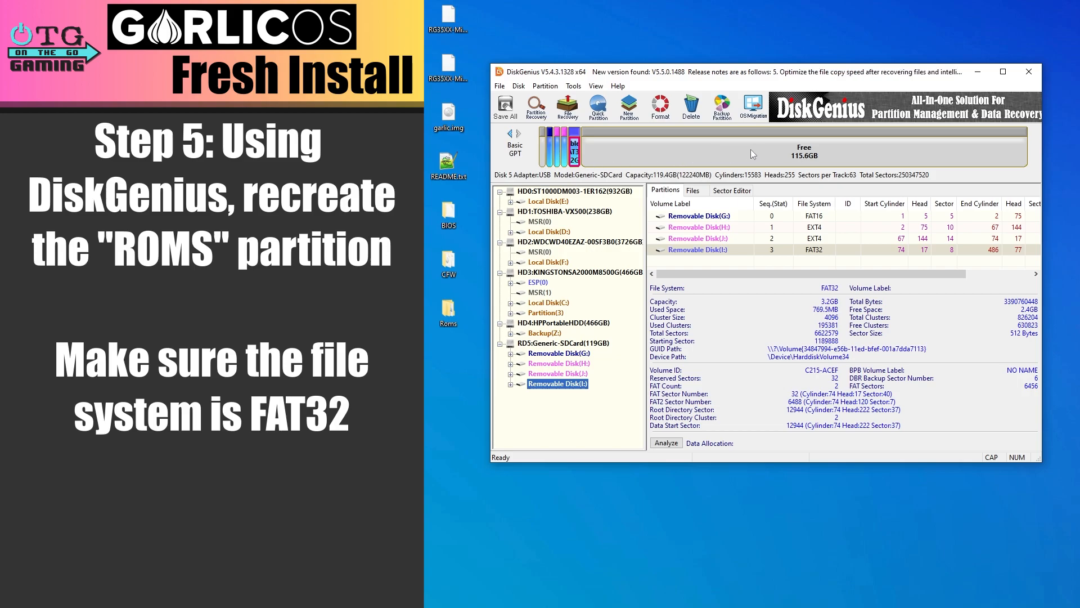
pyautogui.moveTo(685, 130)
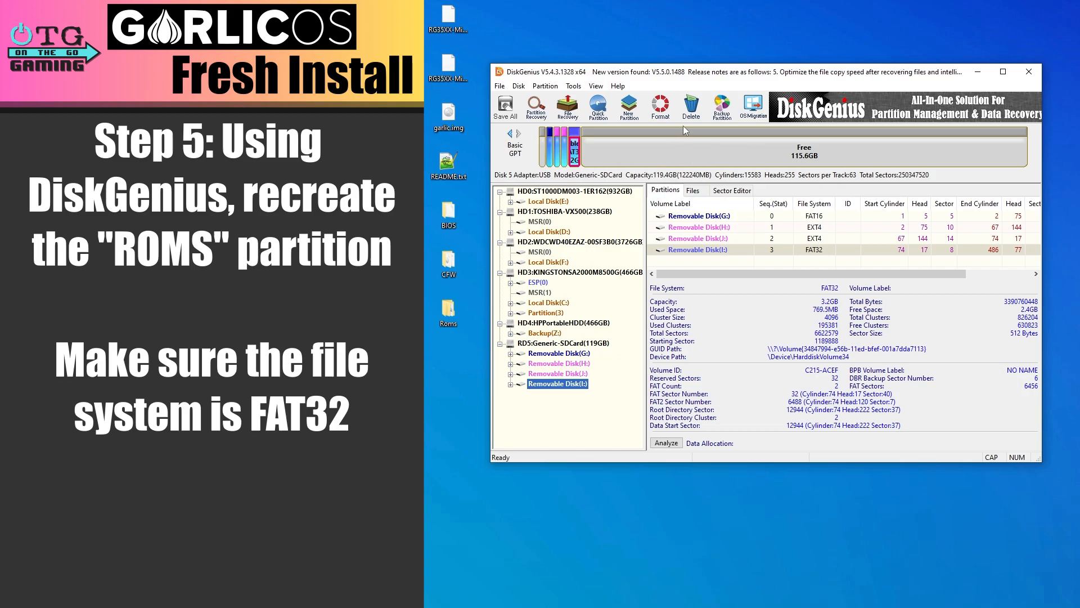
# Delete the old FAT32 partition and create a full 119 GB FAT32 partition labelled ROMS.
pyautogui.click(690, 107)
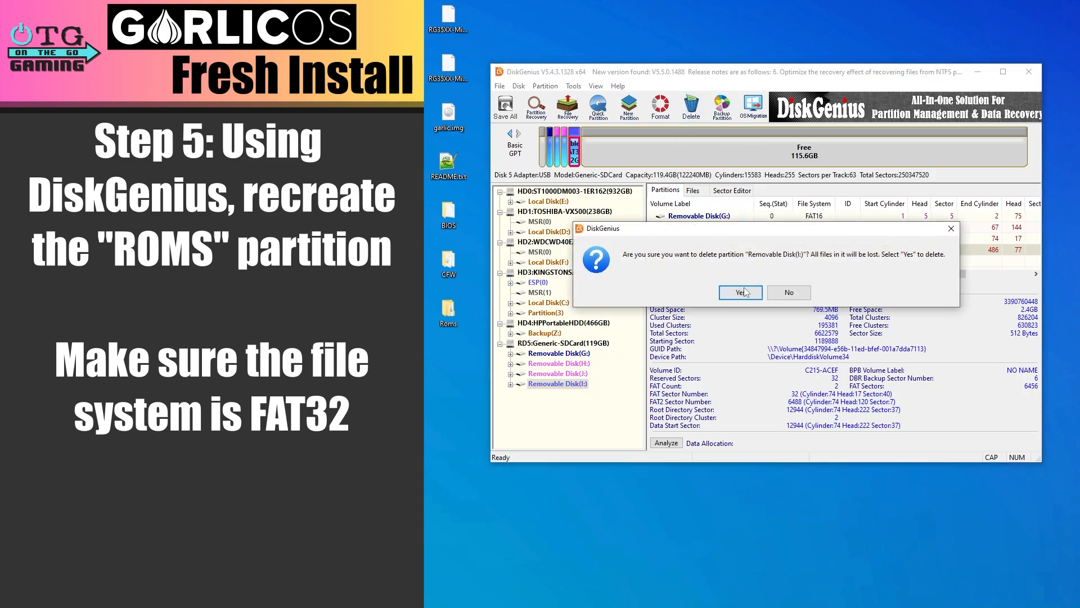
pyautogui.click(739, 293)
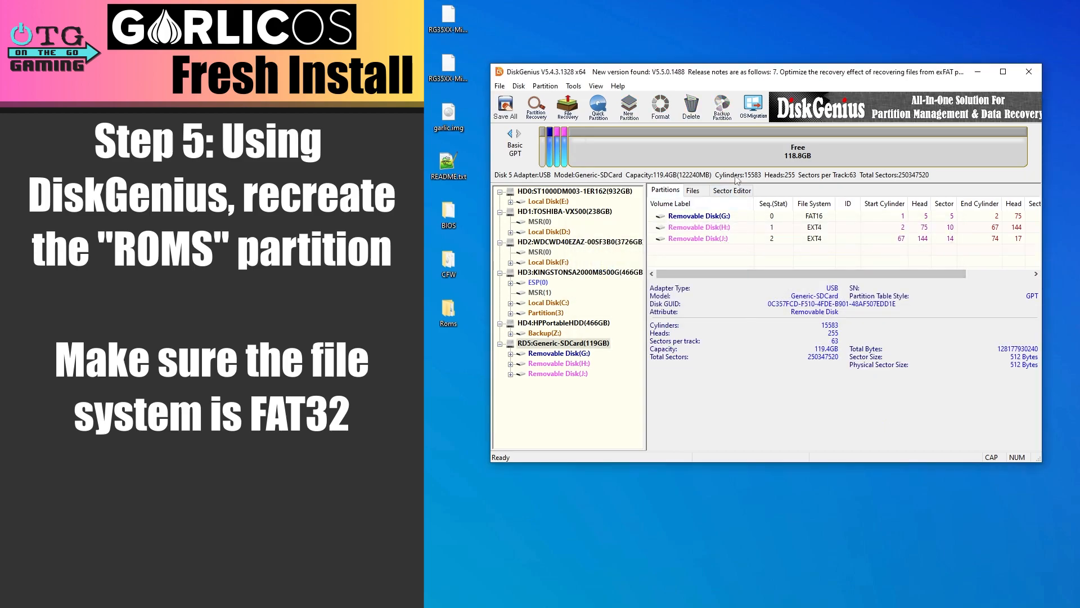
pyautogui.click(797, 149)
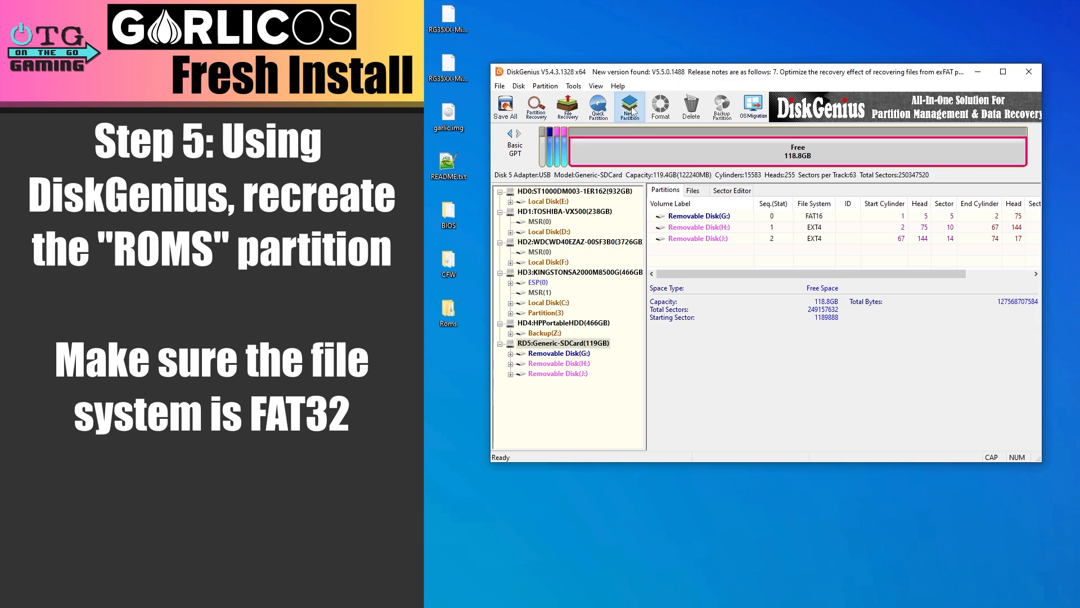
pyautogui.click(628, 107)
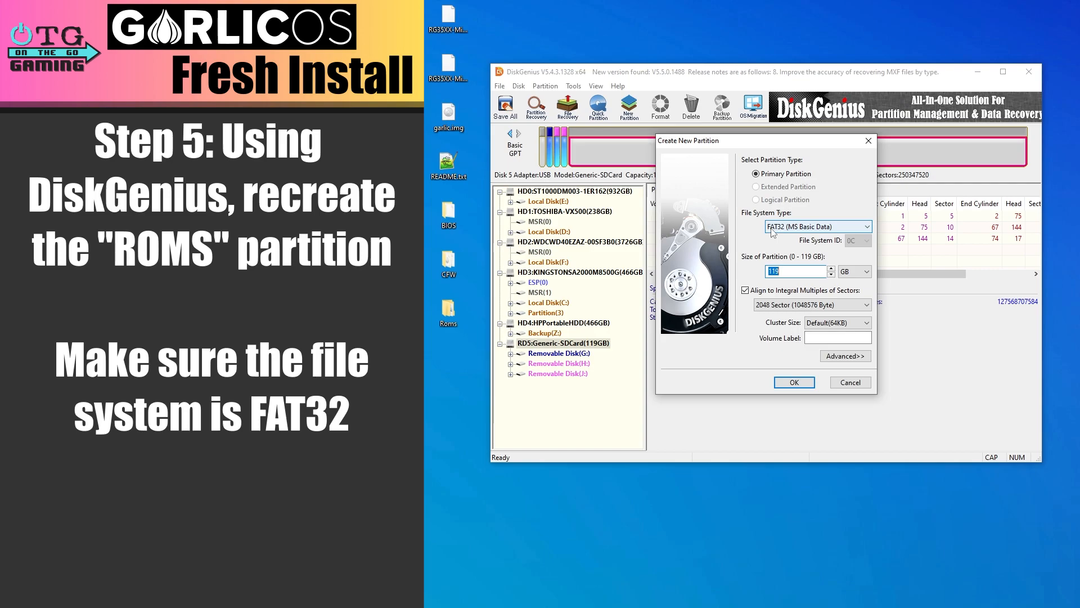
pyautogui.click(837, 337)
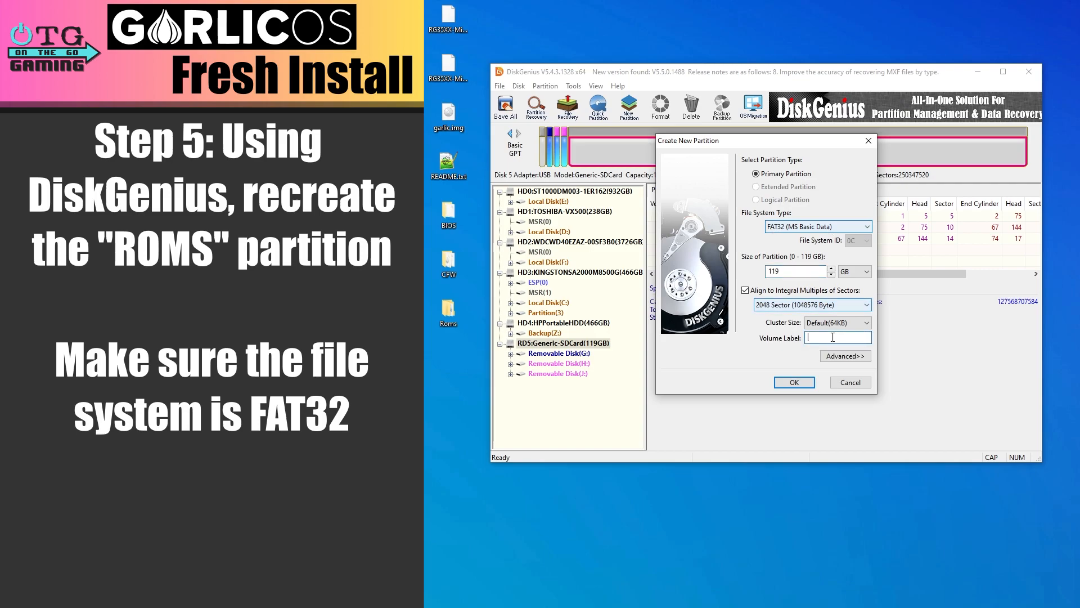
pyautogui.write('ROM')
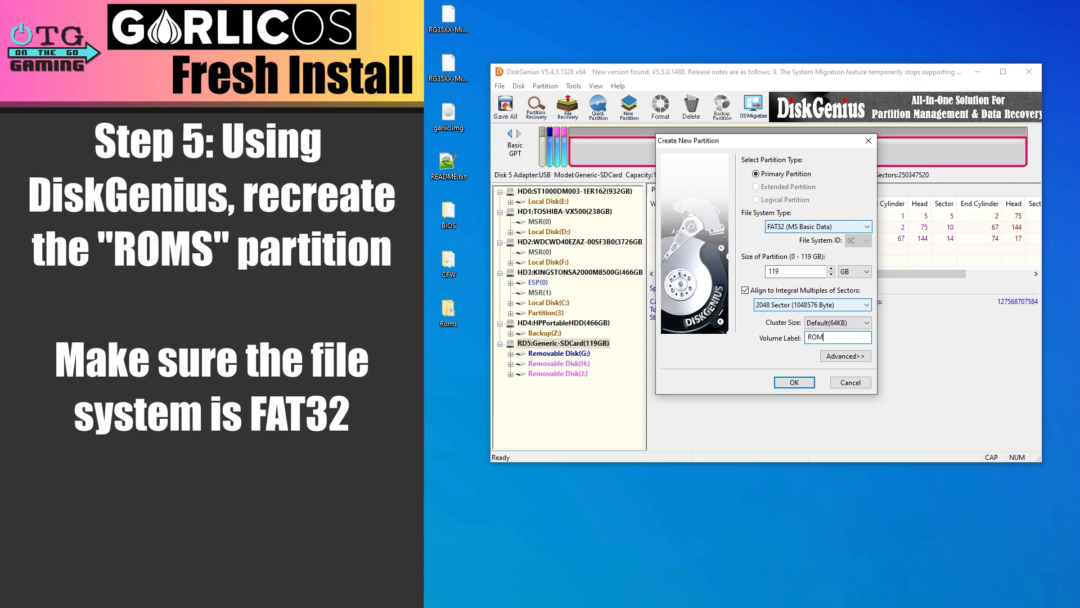
pyautogui.click(794, 382)
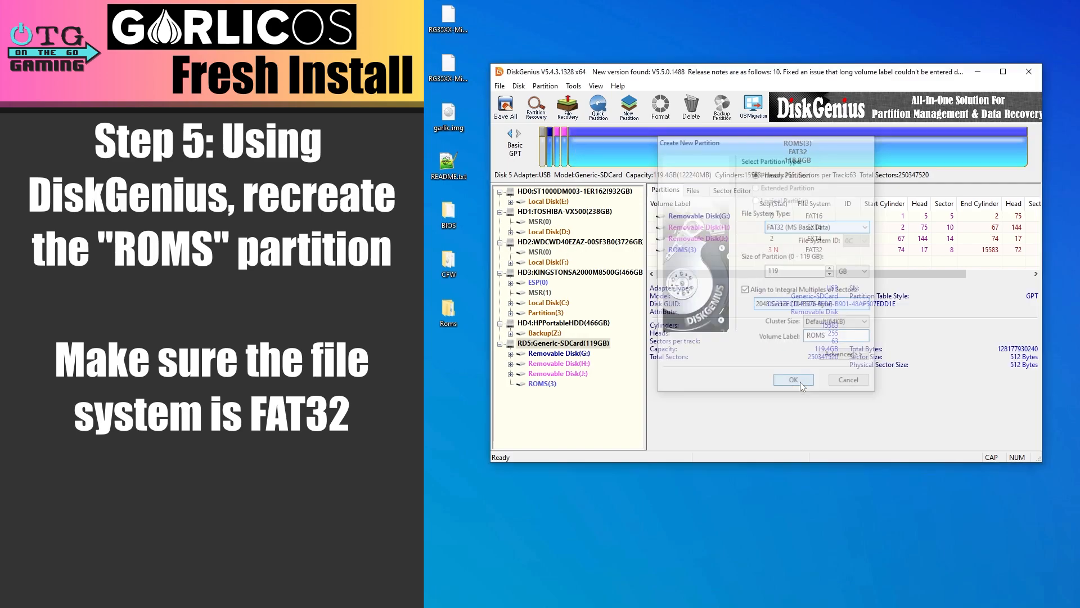
# Save the partition changes to the card and format the new ROMS partition.
pyautogui.click(793, 379)
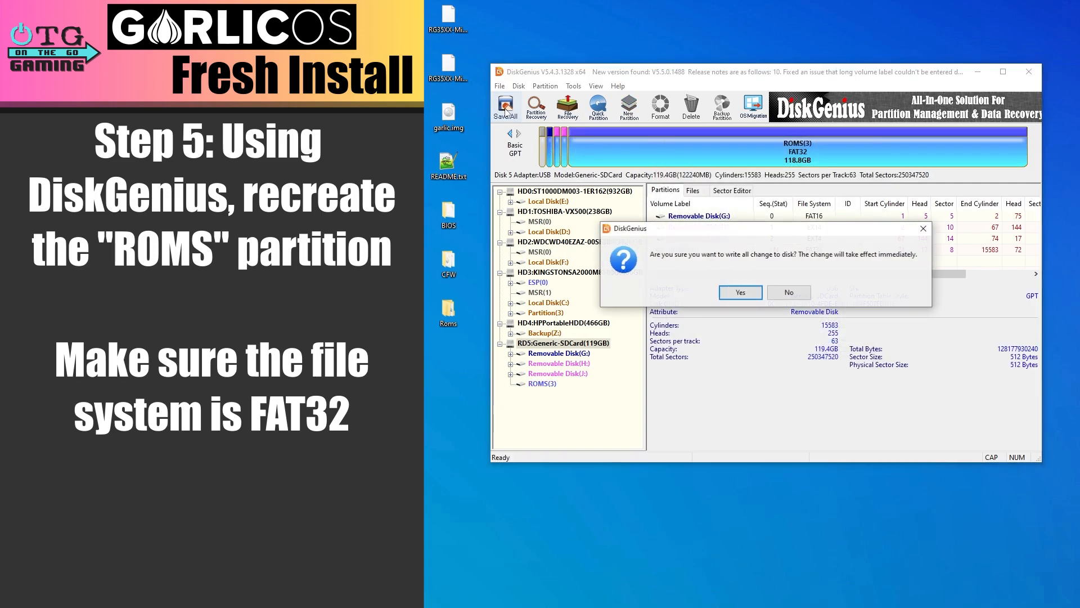
pyautogui.click(740, 292)
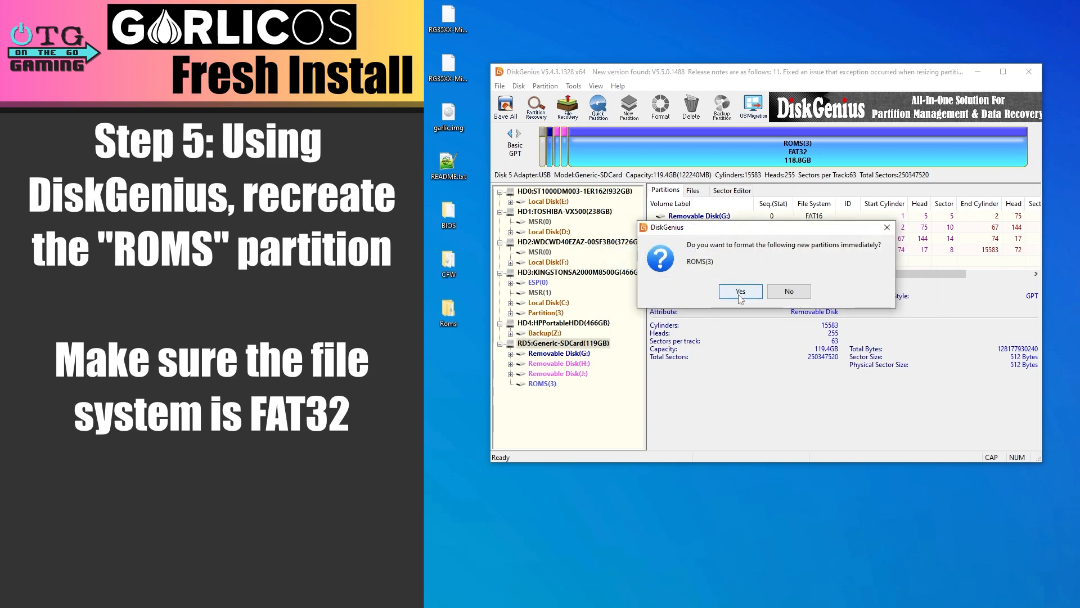
pyautogui.click(740, 291)
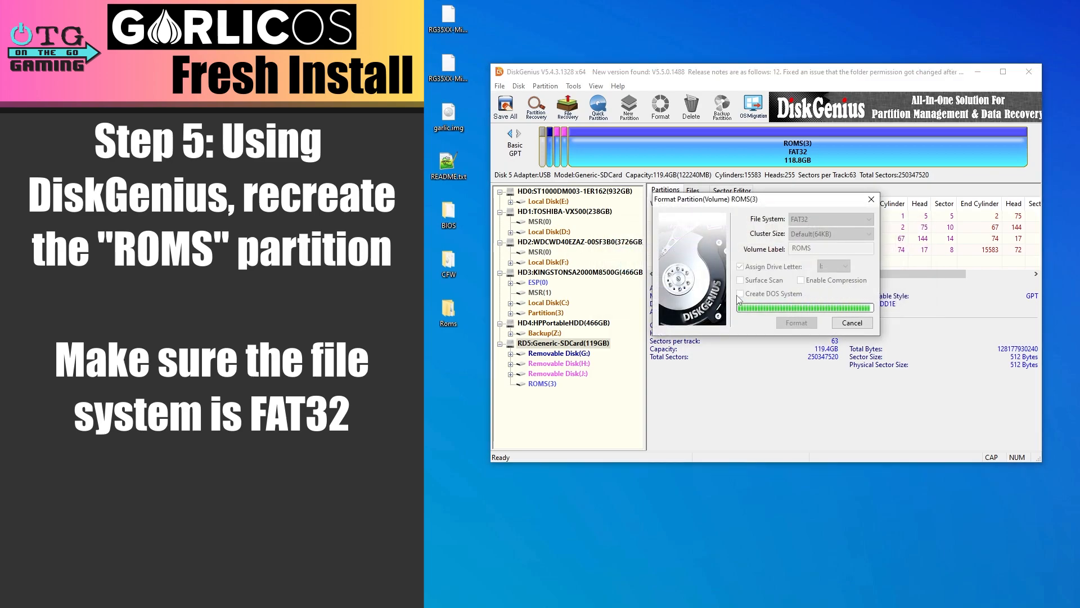
pyautogui.click(796, 323)
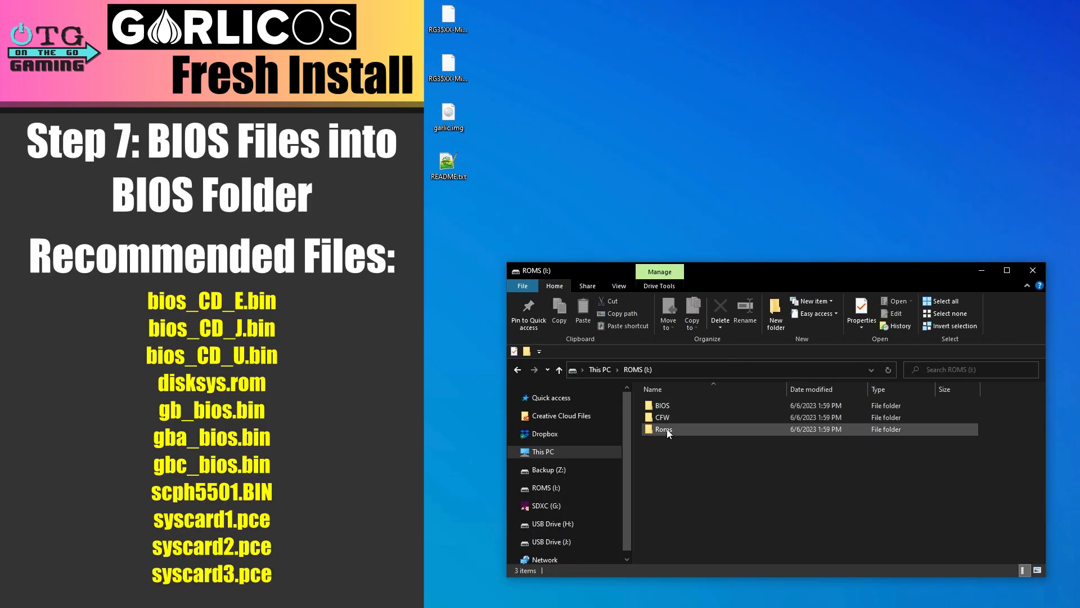
# Fill the card's BIOS folder with the recommended BIOS files, then browse the Roms subfolders.
pyautogui.click(661, 405)
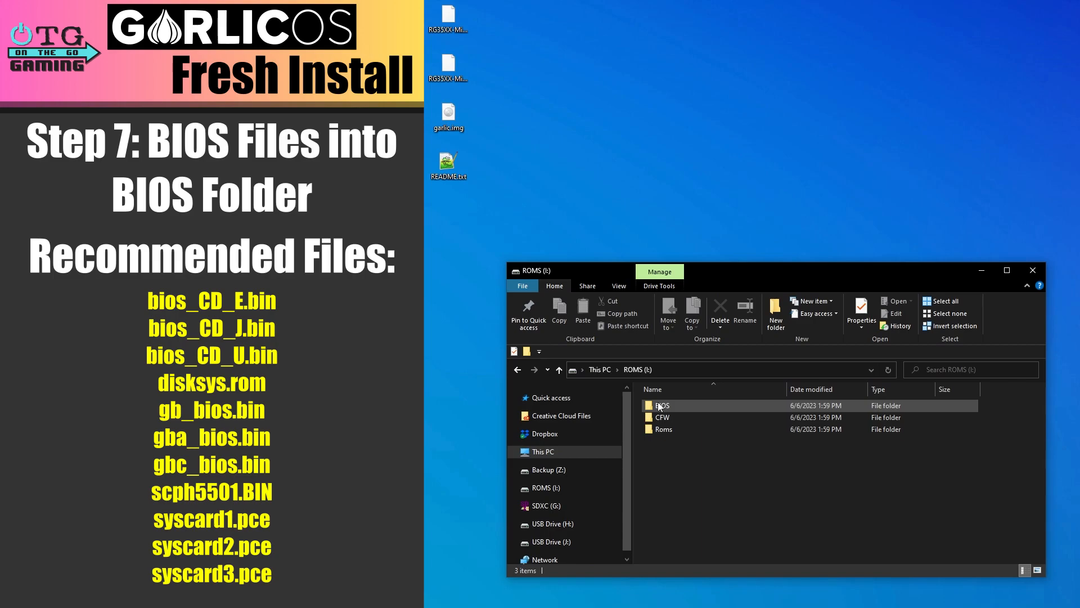
pyautogui.doubleClick(660, 406)
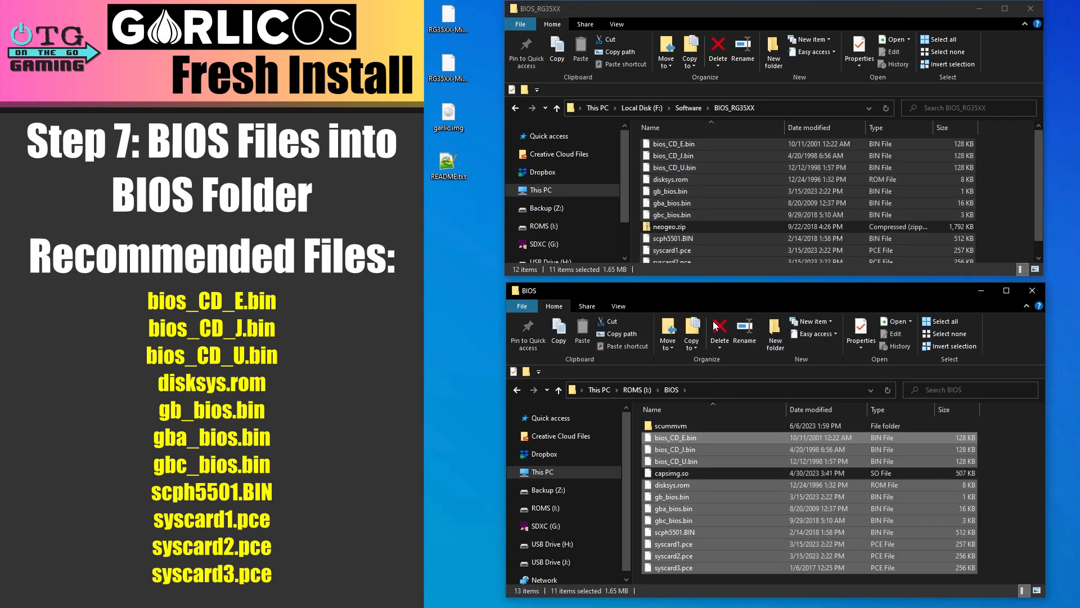
pyautogui.moveTo(767, 296)
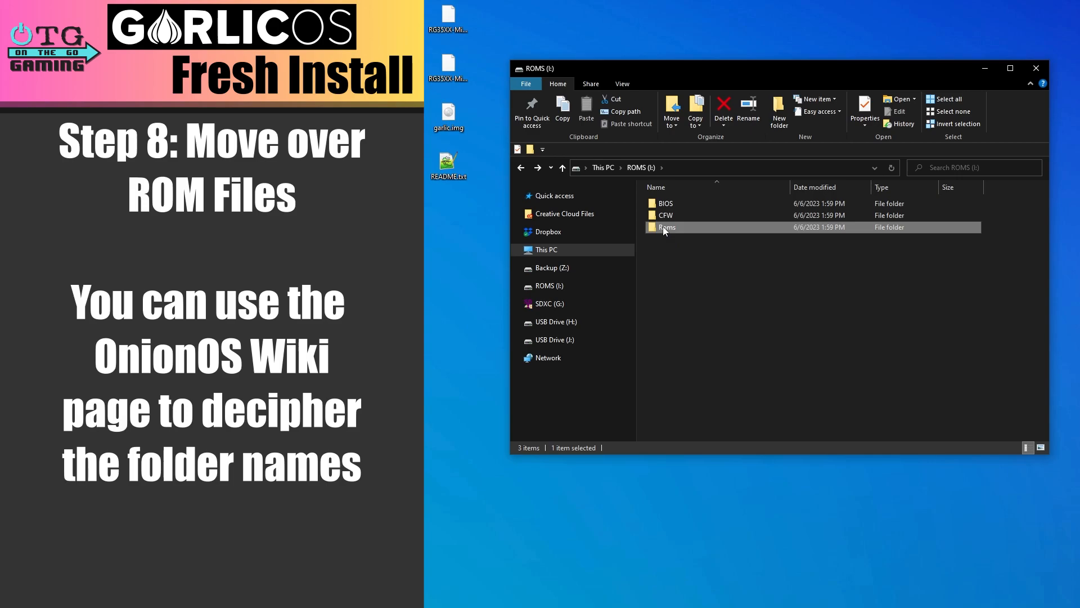
pyautogui.doubleClick(667, 227)
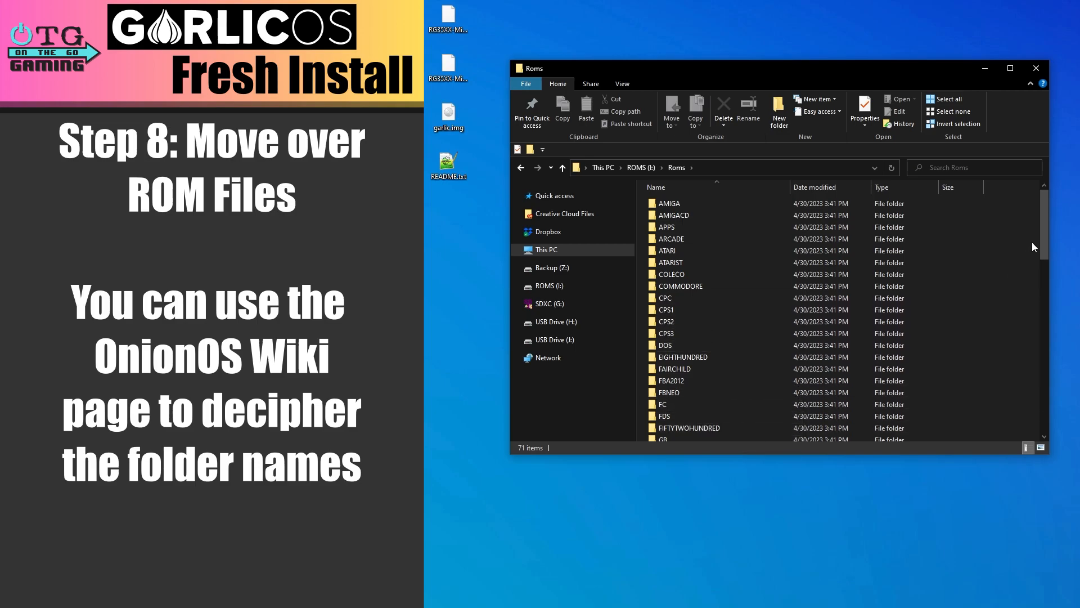
pyautogui.scroll(-3)
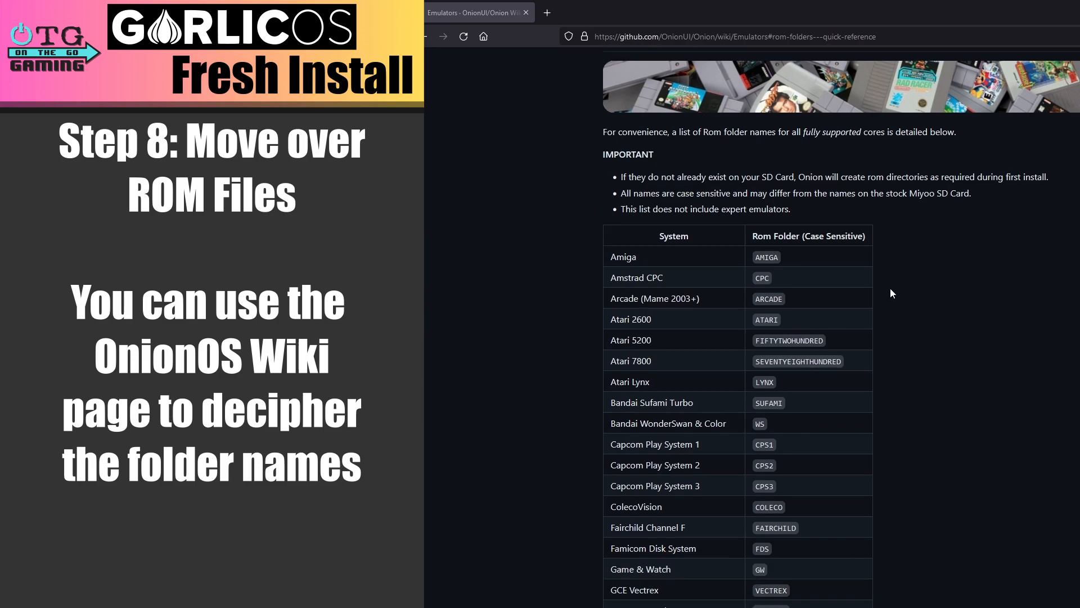
pyautogui.scroll(-3)
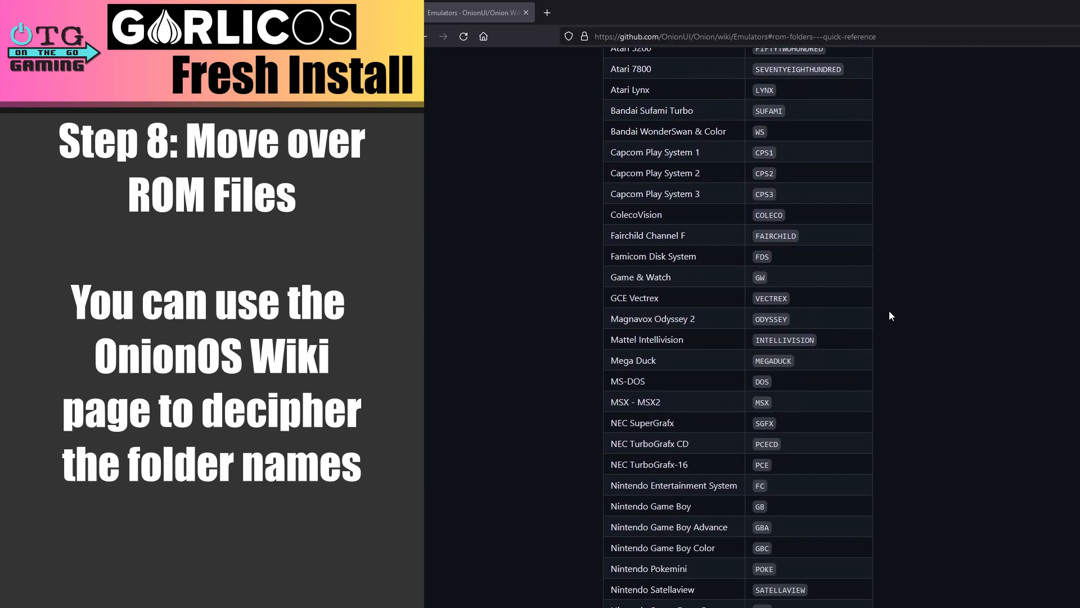
pyautogui.scroll(-3)
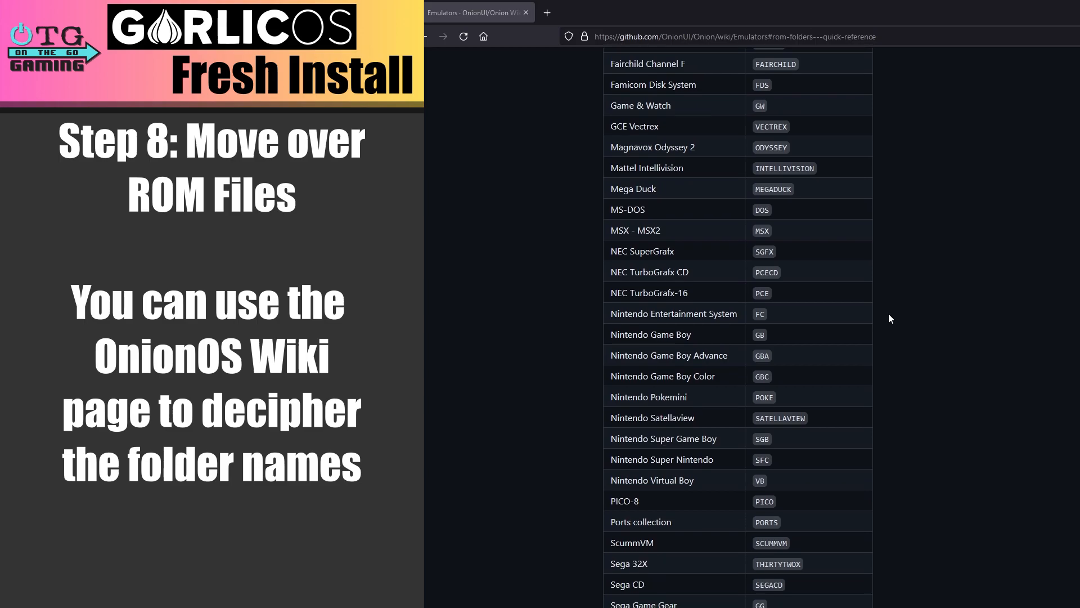
pyautogui.scroll(-3)
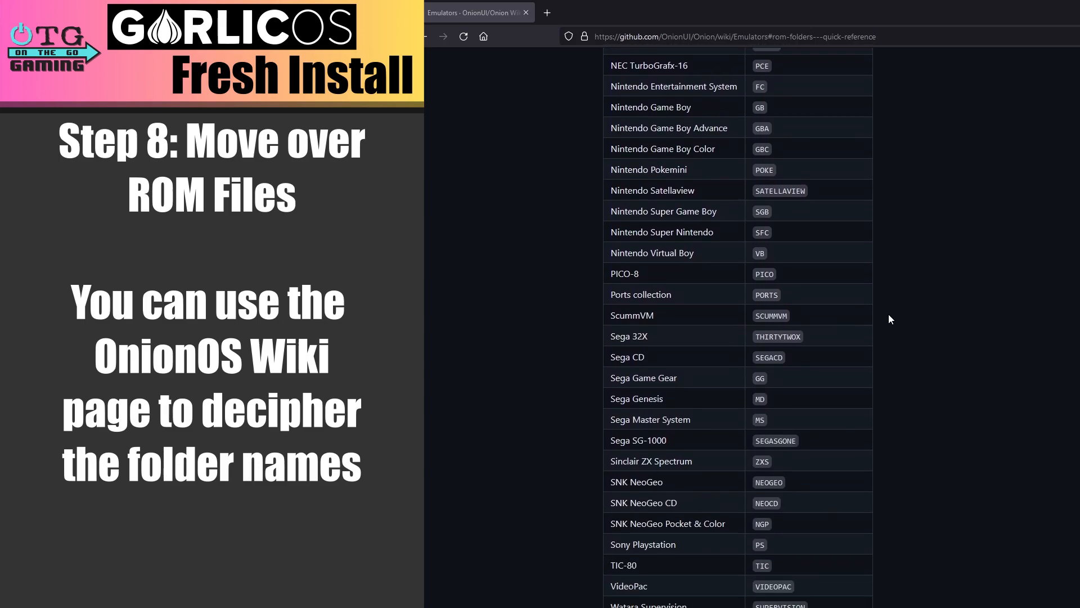
pyautogui.scroll(-3)
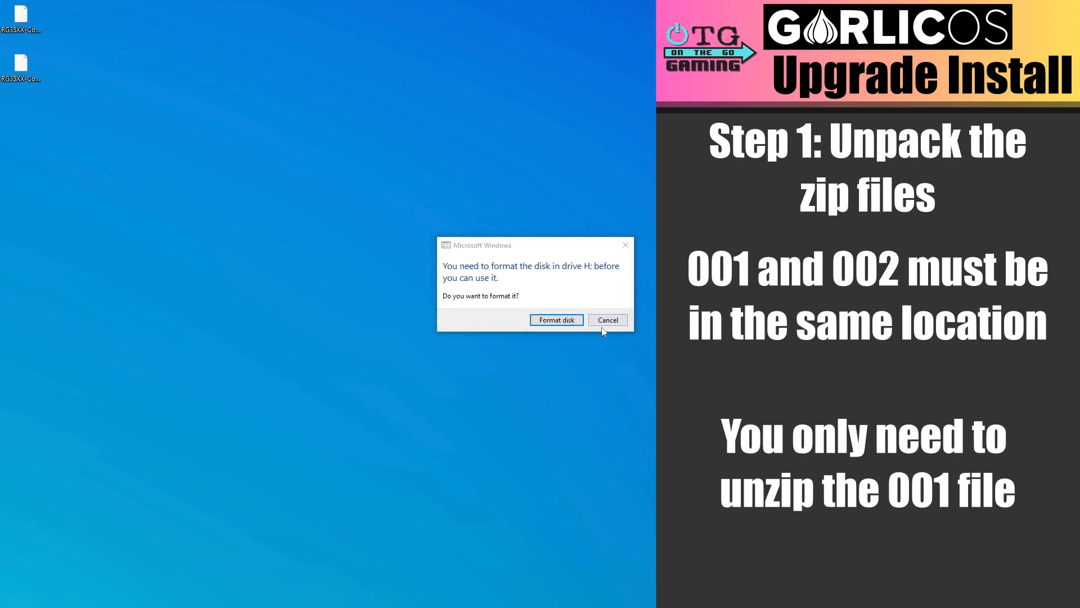
# Decline formatting drive H: and extract the CopyPasteOnTopOfStock upgrade archive on the desktop.
pyautogui.click(606, 320)
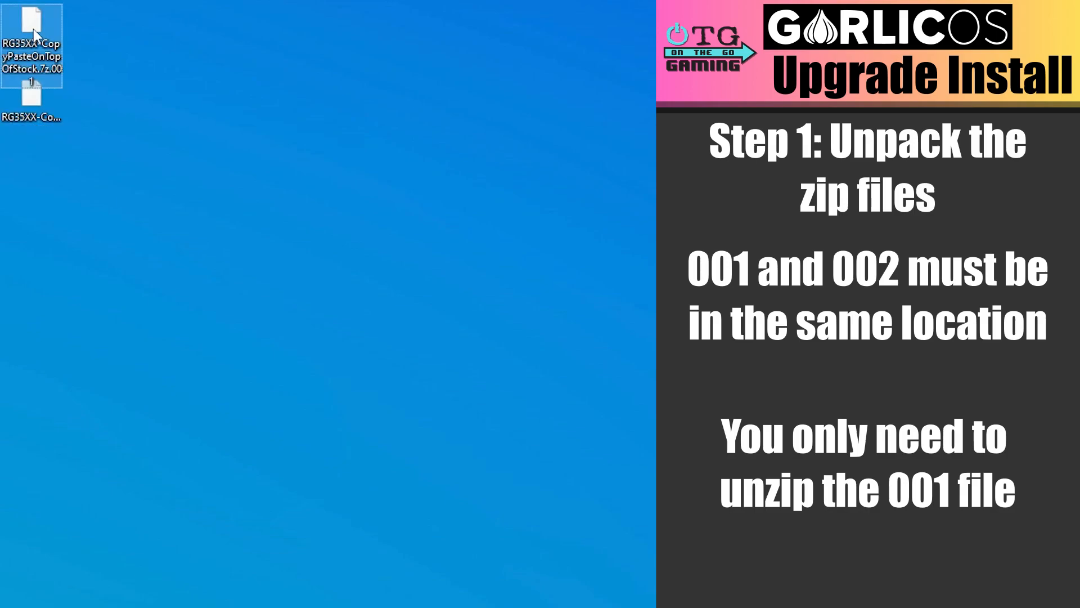
pyautogui.rightClick(31, 38)
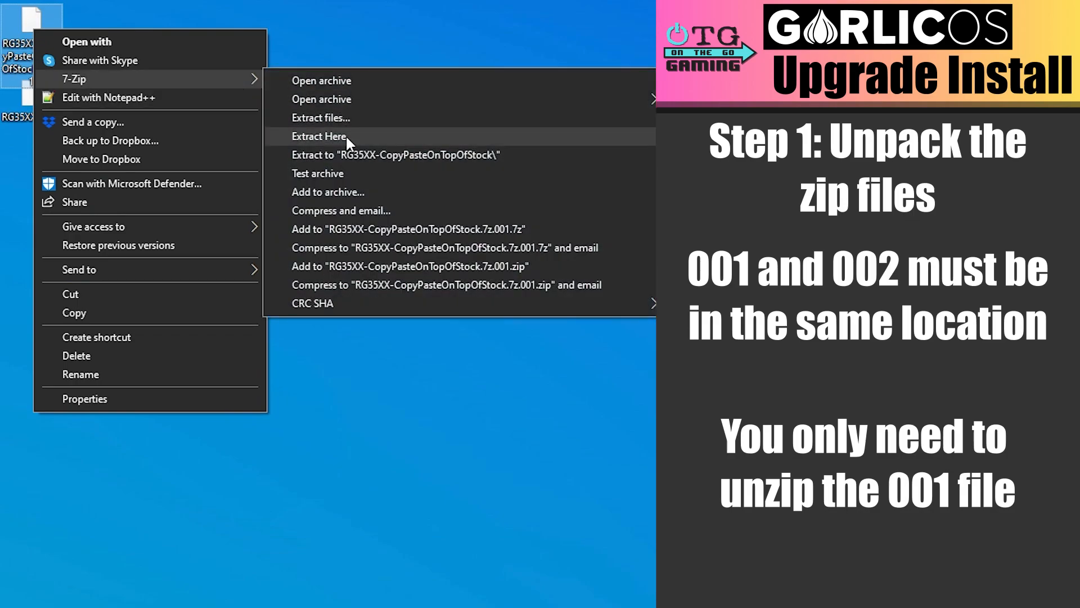
pyautogui.click(319, 136)
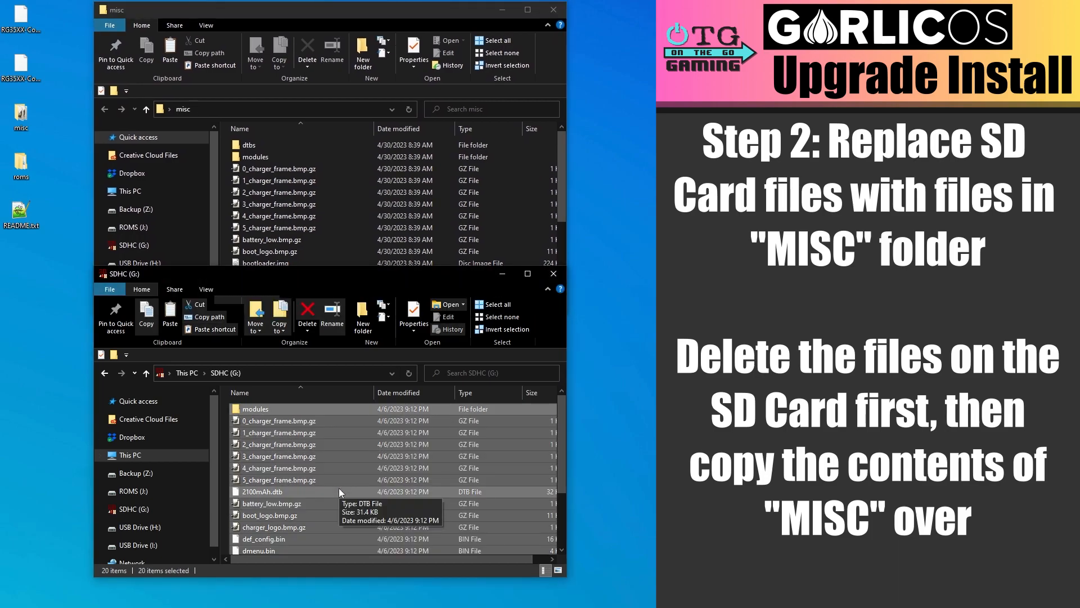
# Delete all files on SDHC (G:) and replace them with the misc folder's contents.
pyautogui.click(307, 314)
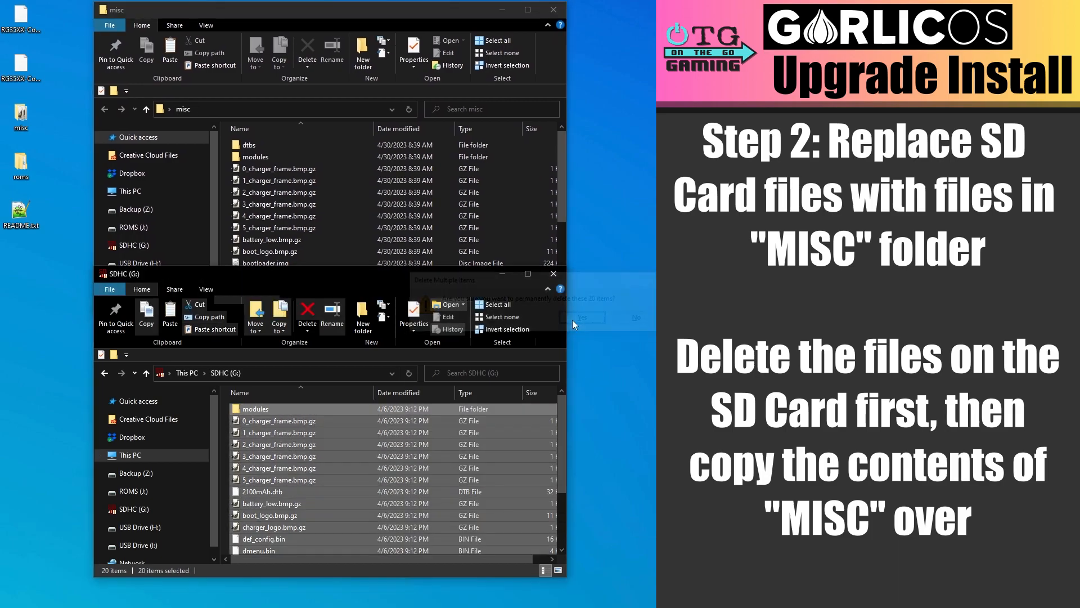
pyautogui.click(581, 317)
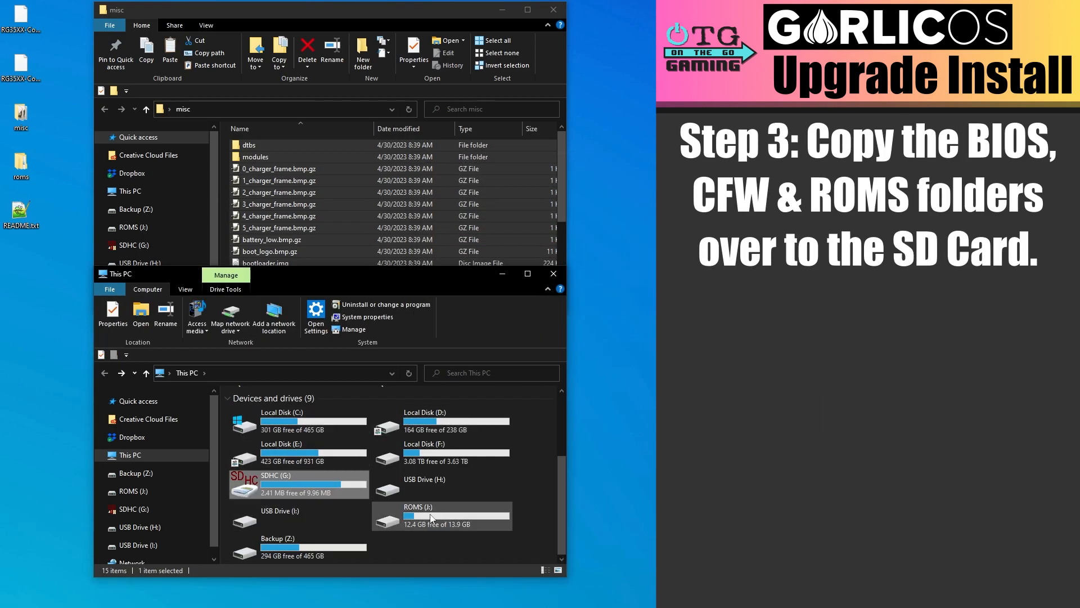
pyautogui.doubleClick(419, 511)
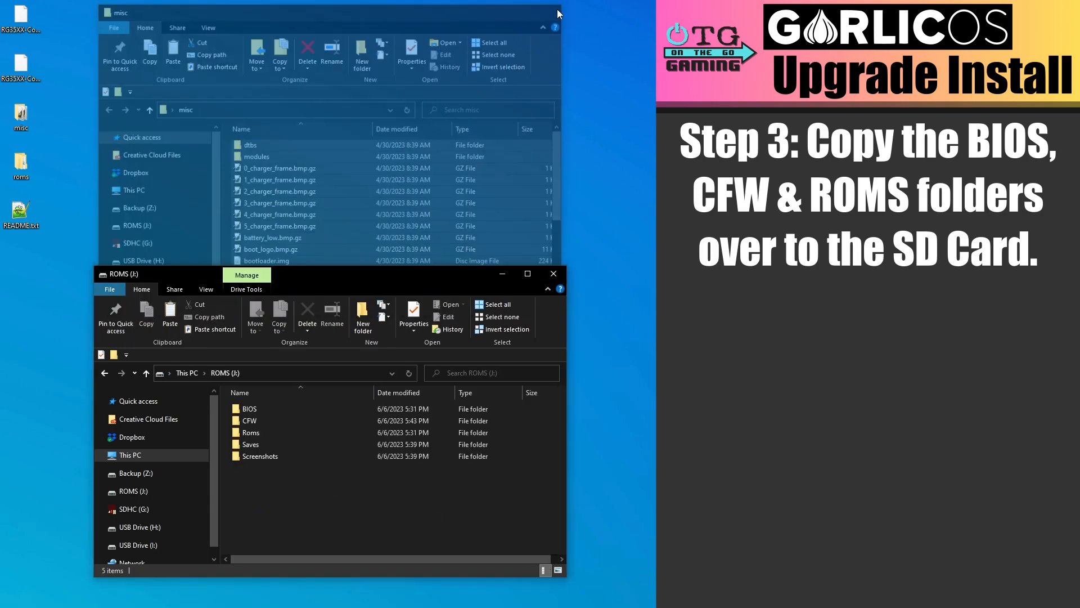
pyautogui.click(552, 11)
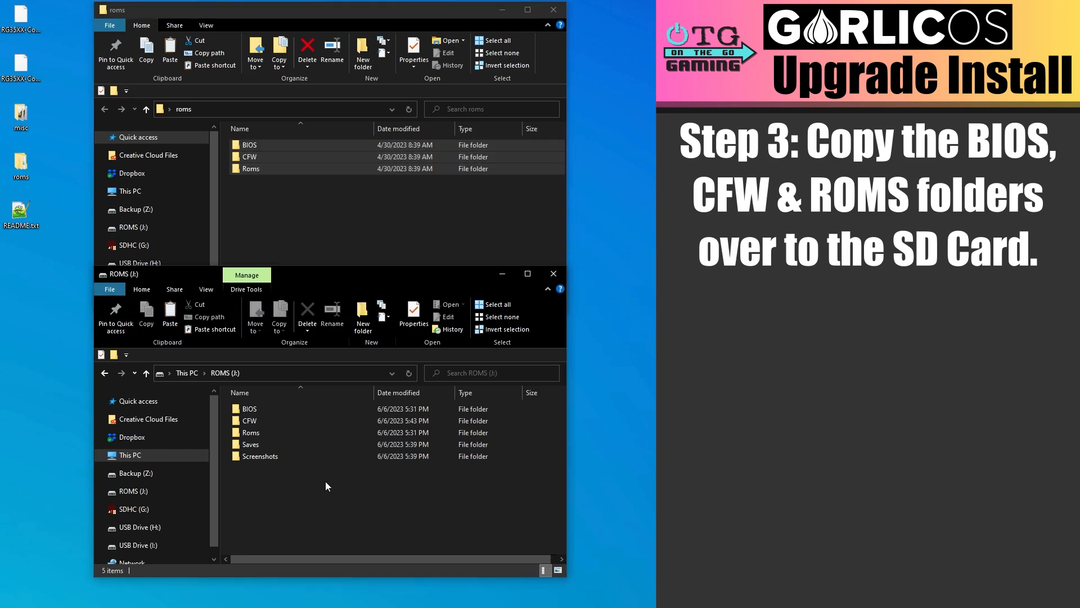
# Copy the new BIOS, CFW and Roms folders onto ROMS (J:), replacing existing files.
pyautogui.click(170, 315)
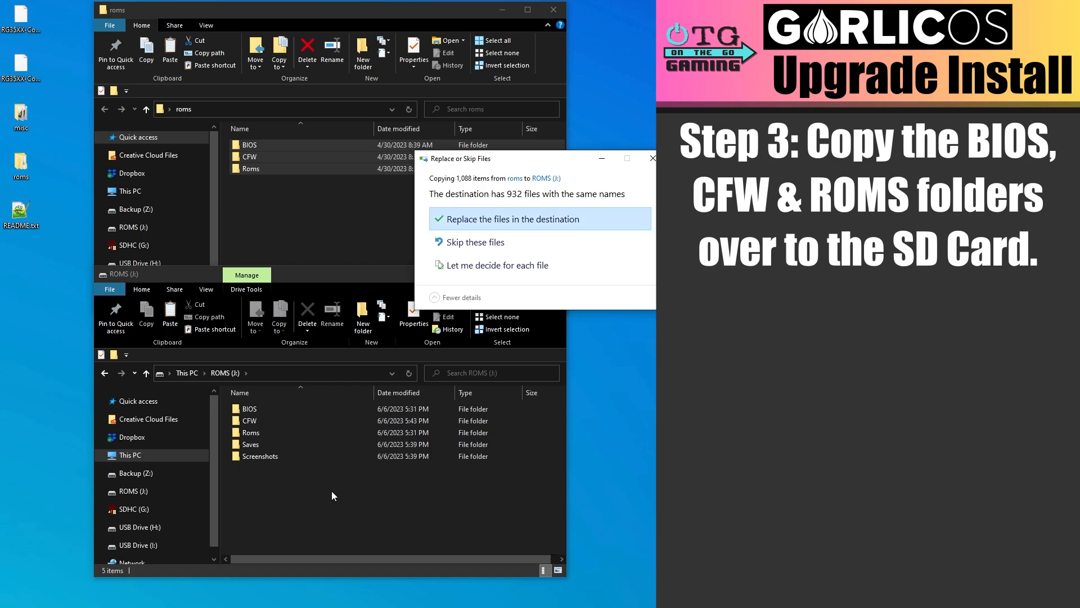
pyautogui.moveTo(510, 219)
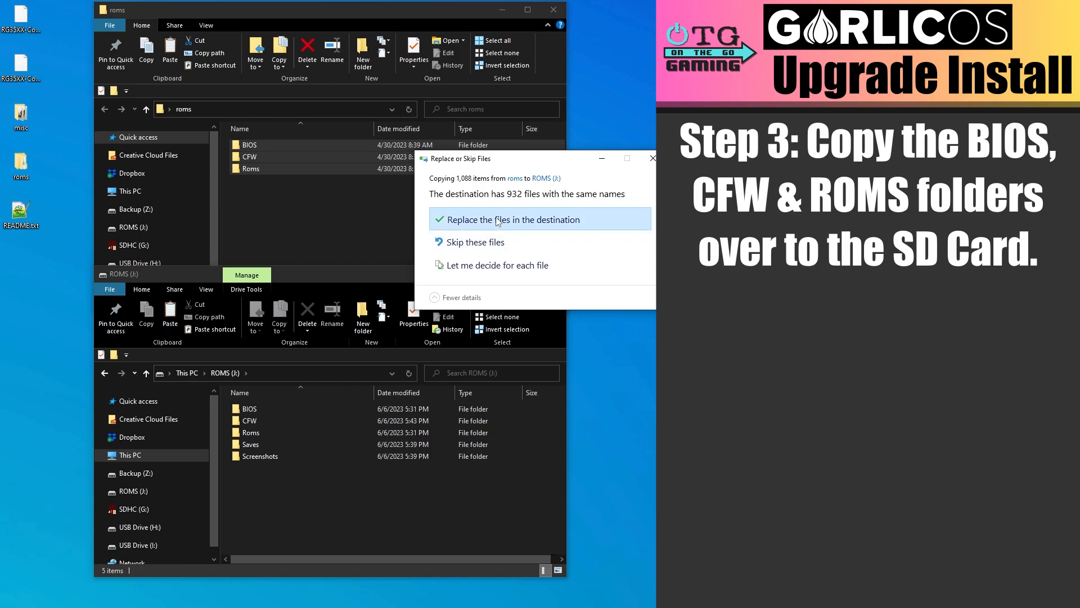
pyautogui.click(509, 220)
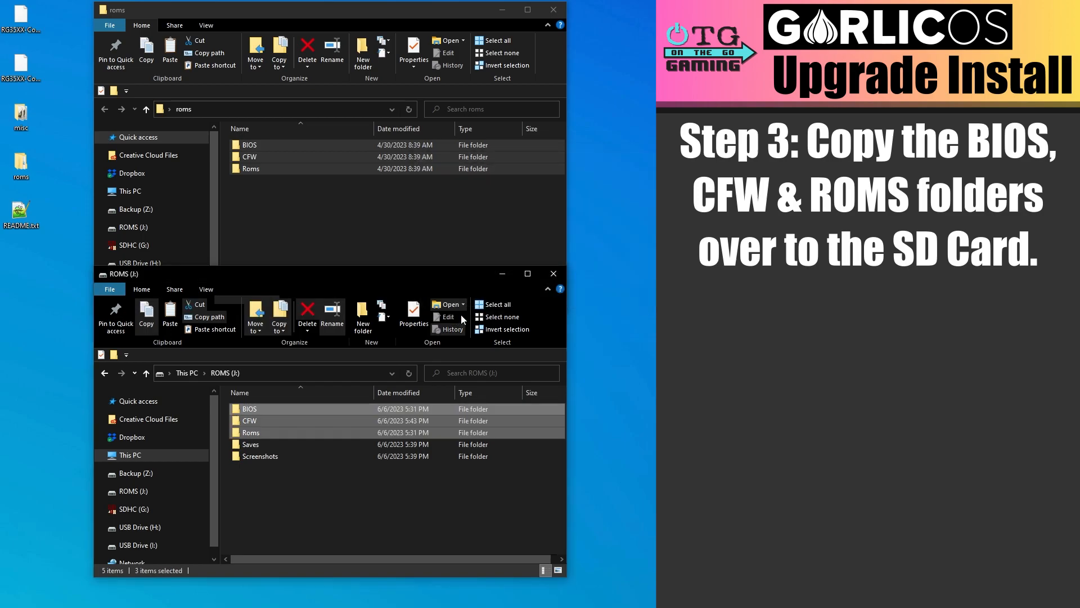
pyautogui.click(553, 9)
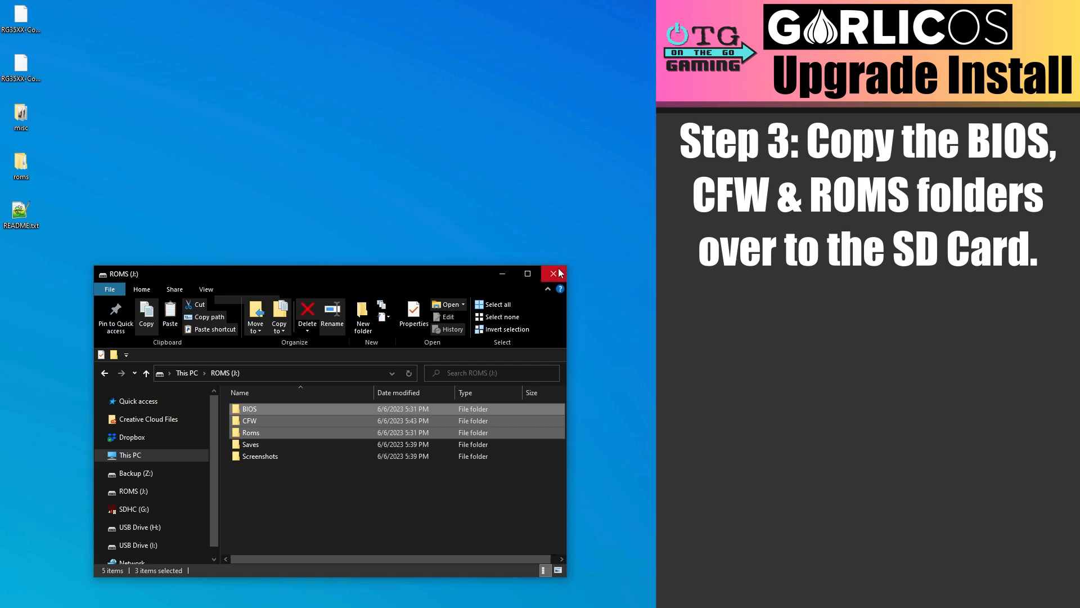
pyautogui.click(555, 273)
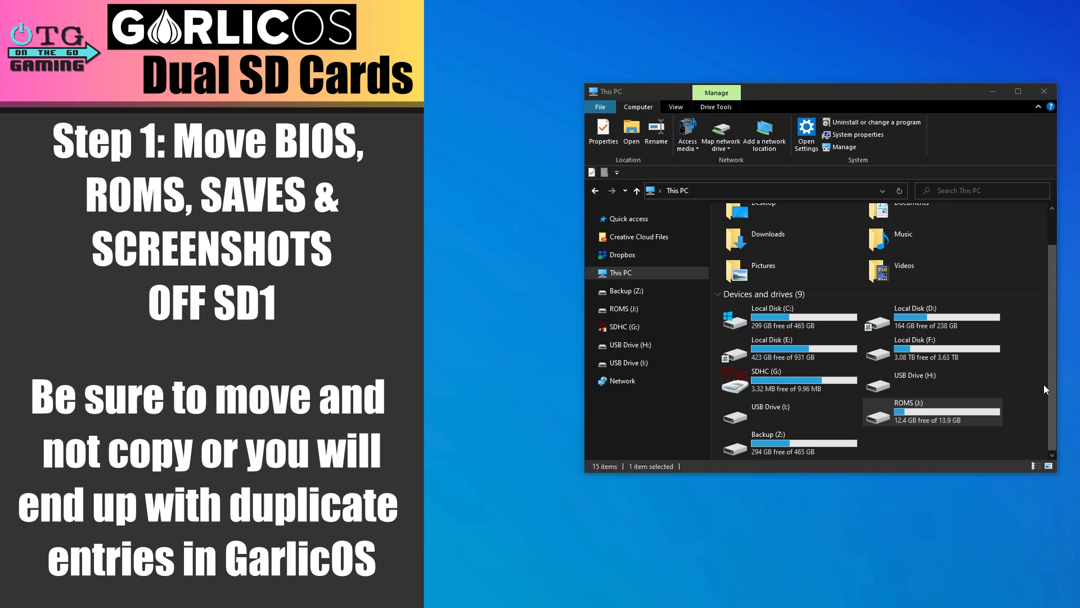
# Move BIOS, Roms, Saves and Screenshots from ROMS (J:) to the desktop, leaving only CFW.
pyautogui.doubleClick(910, 412)
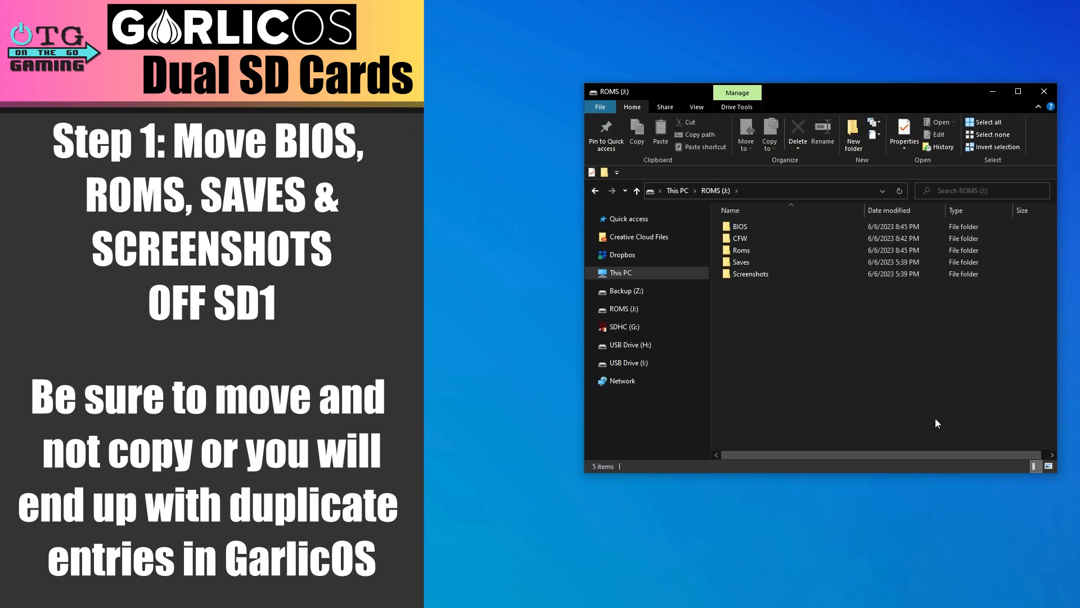
pyautogui.click(742, 250)
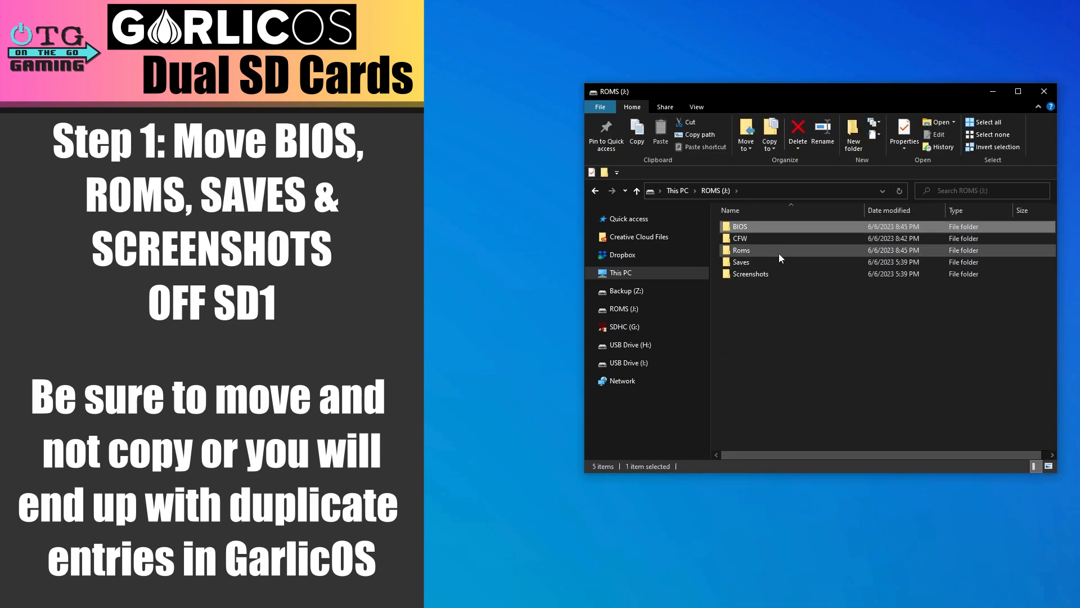
pyautogui.click(749, 273)
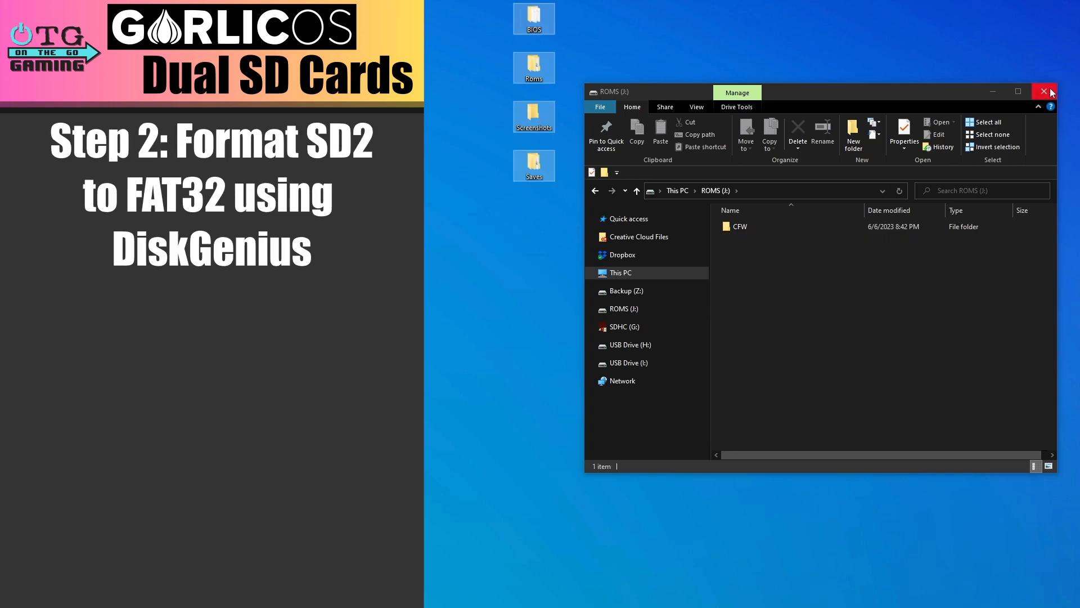
pyautogui.click(1047, 90)
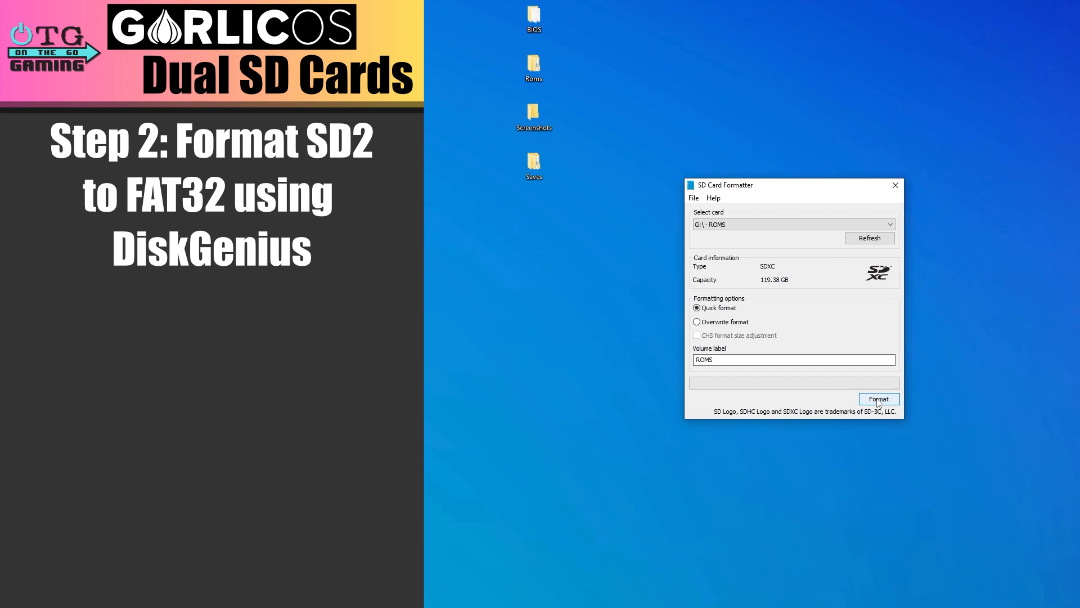
# Format the 119 GB card's ROMS partition as FAT32 with volume label ROMS.
pyautogui.click(879, 399)
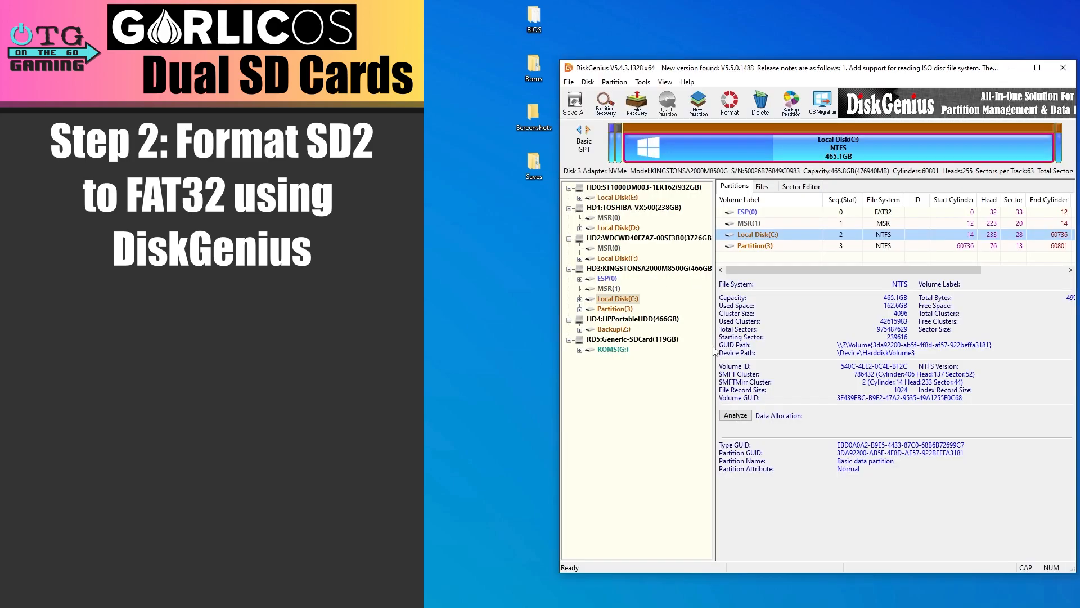
pyautogui.moveTo(644, 355)
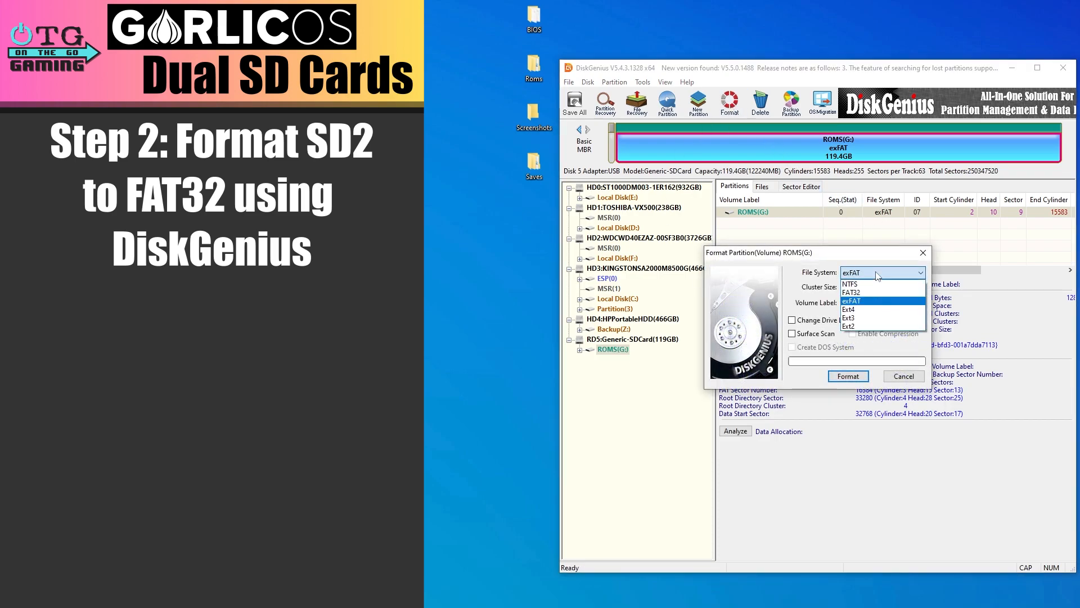
pyautogui.click(851, 291)
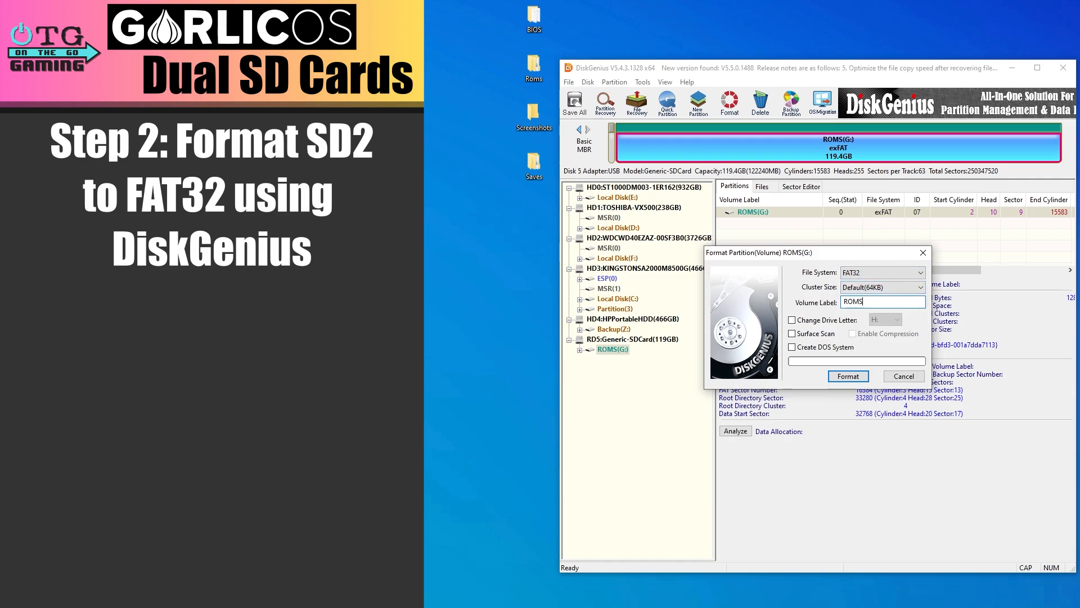
pyautogui.click(848, 376)
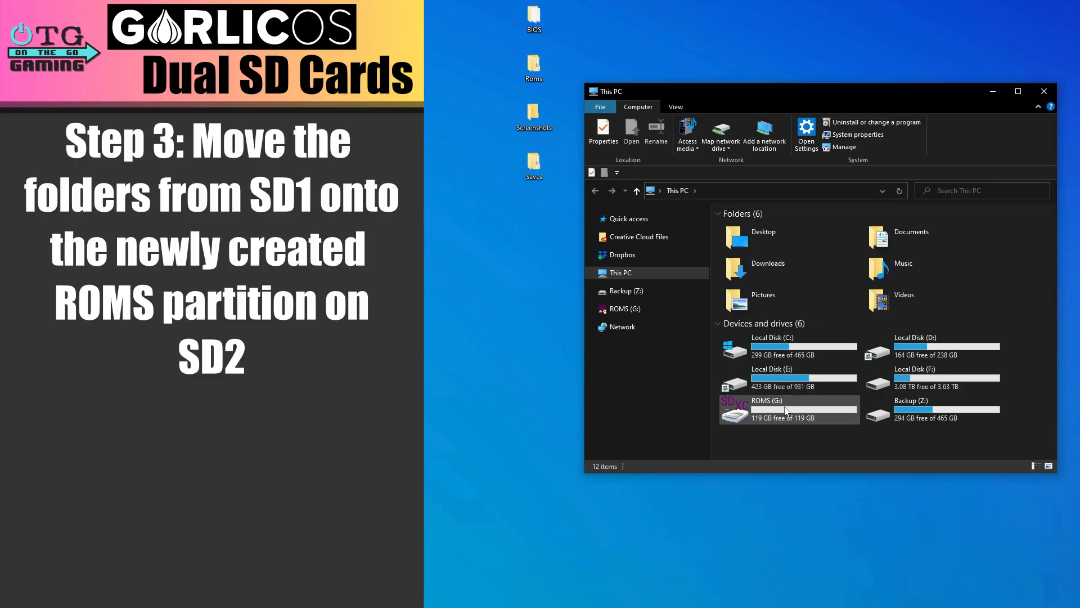
# Move the four desktop folders onto the empty ROMS (G:) partition.
pyautogui.click(766, 408)
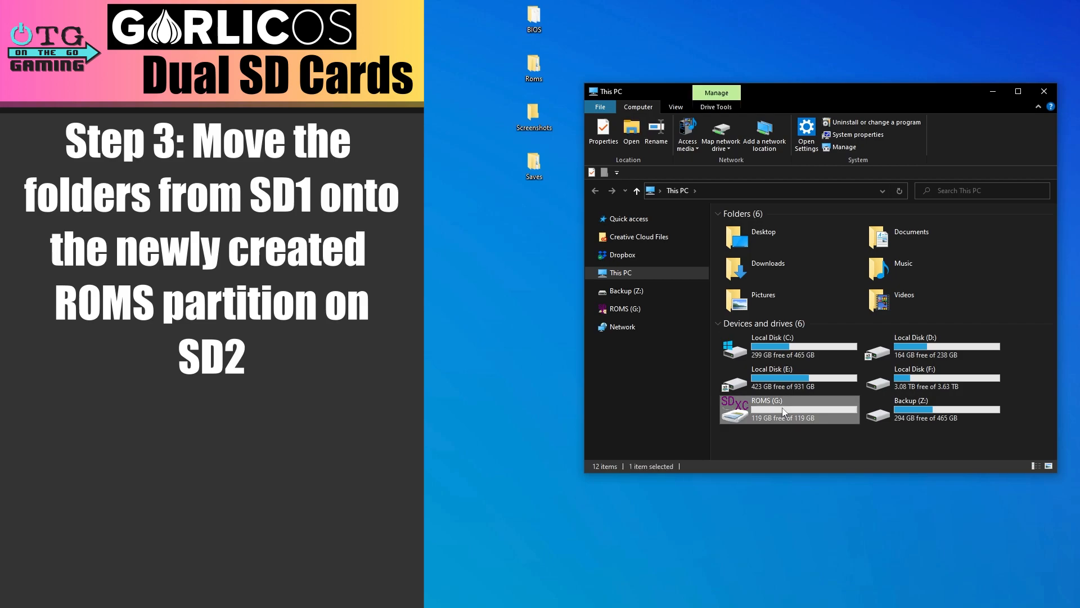
pyautogui.doubleClick(766, 401)
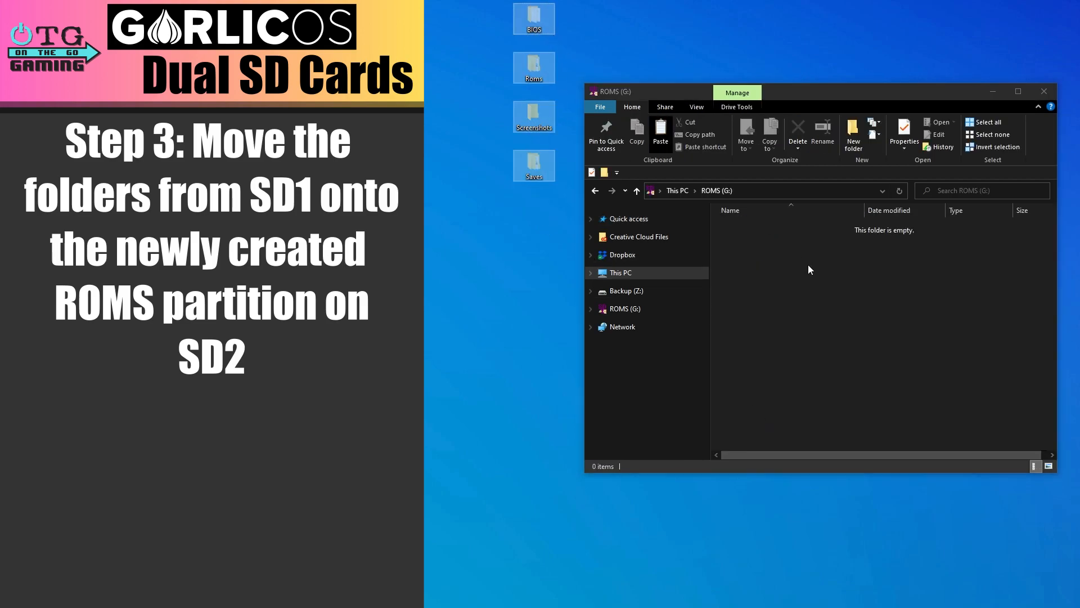
pyautogui.click(659, 130)
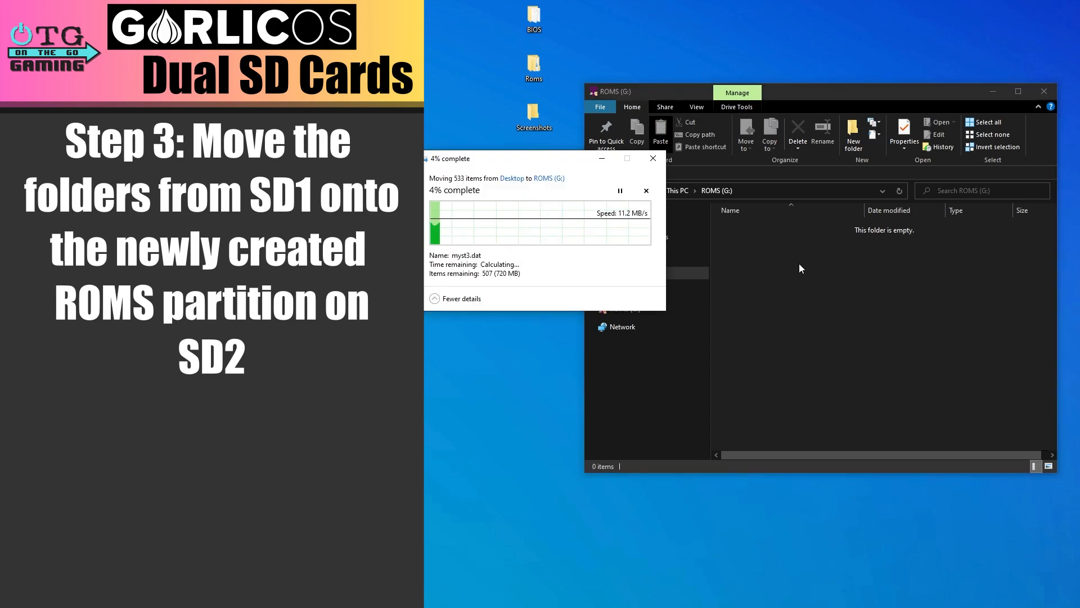